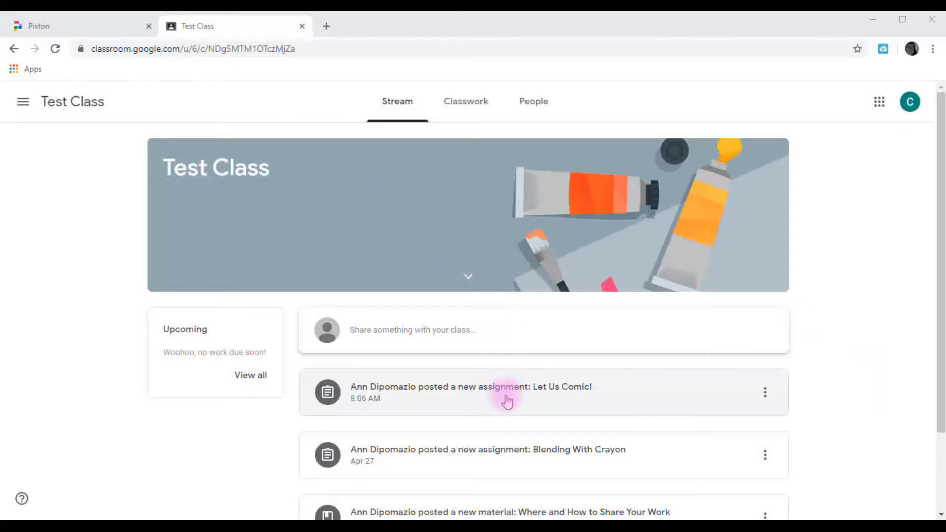
{"action": "mouse_move", "coordinate": [540, 370]}
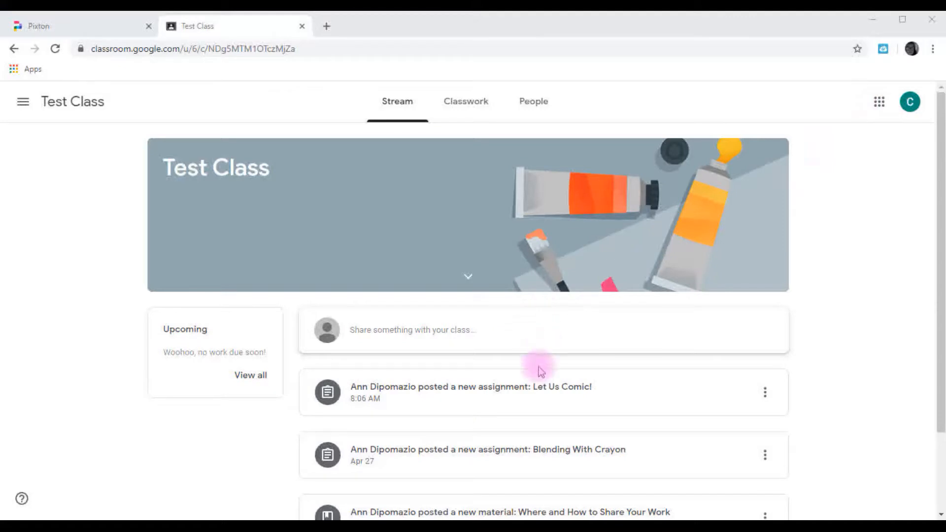
Open the 'Let Us Comic!' Classroom assignment and follow its join.pixton.com link
{"action": "left_click", "coordinate": [471, 386]}
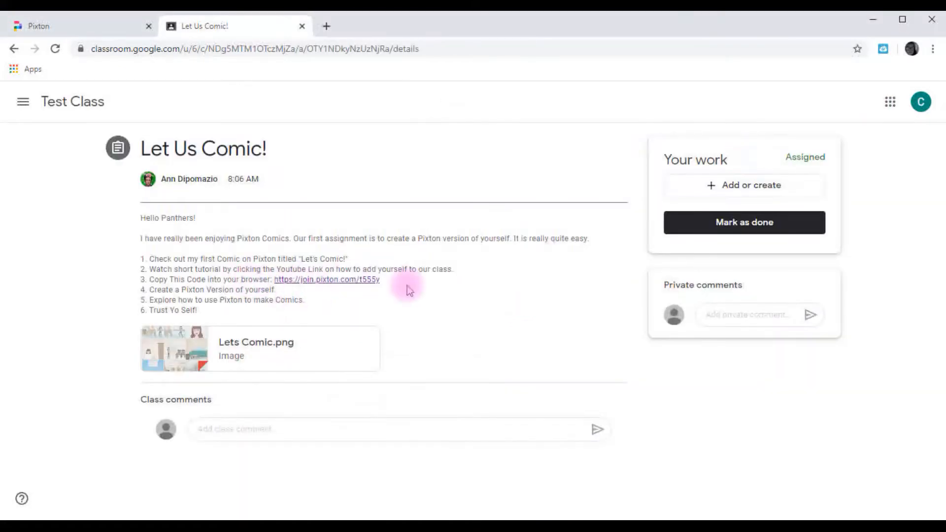
{"action": "mouse_move", "coordinate": [492, 335]}
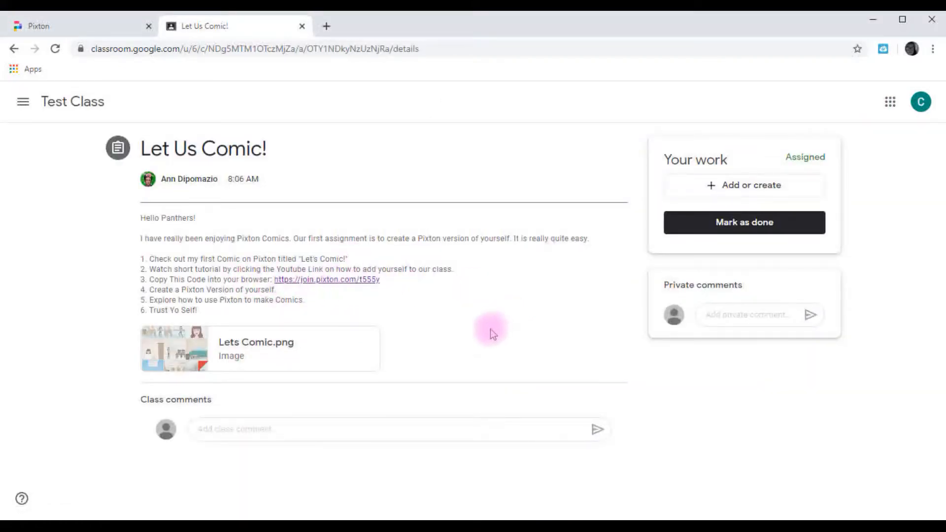
{"action": "mouse_move", "coordinate": [336, 288]}
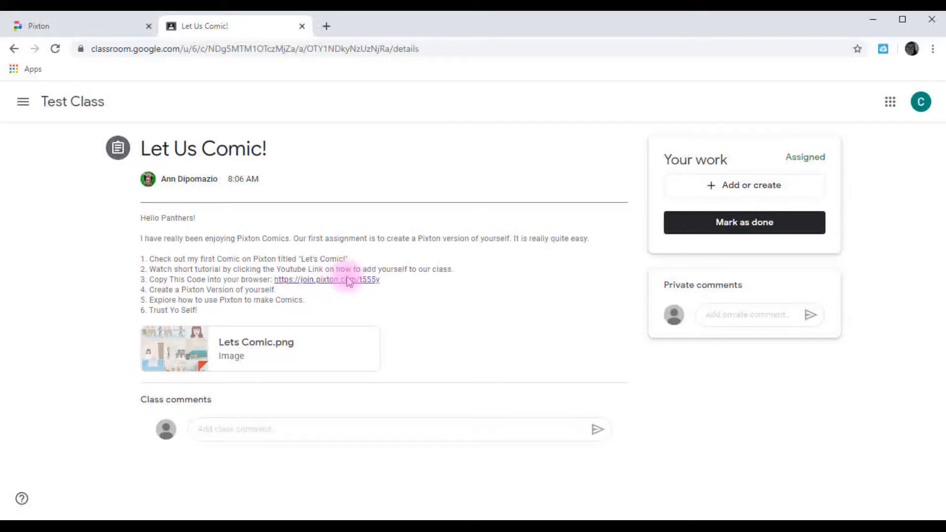
{"action": "left_click", "coordinate": [326, 279]}
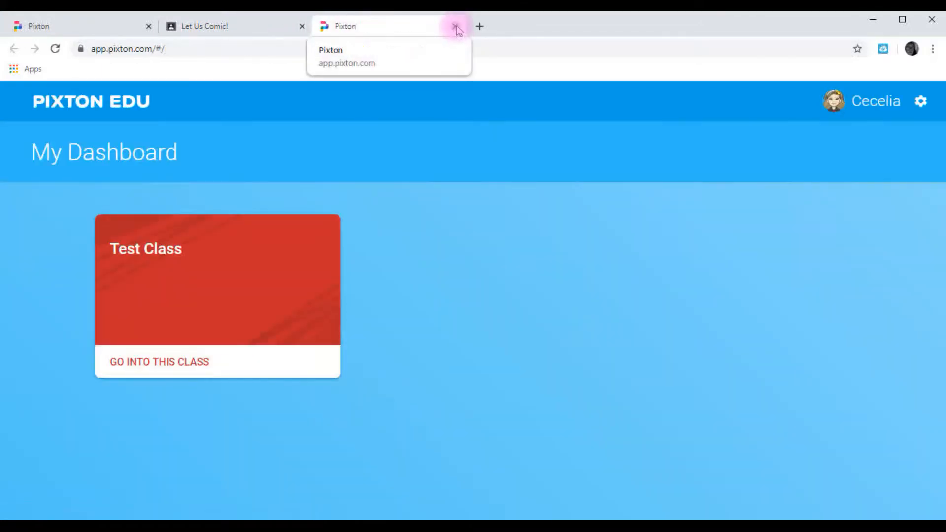
Close the duplicate Pixton tab and pick skin tone, hair colour and shoulder-length sandy hair
{"action": "left_click", "coordinate": [457, 26]}
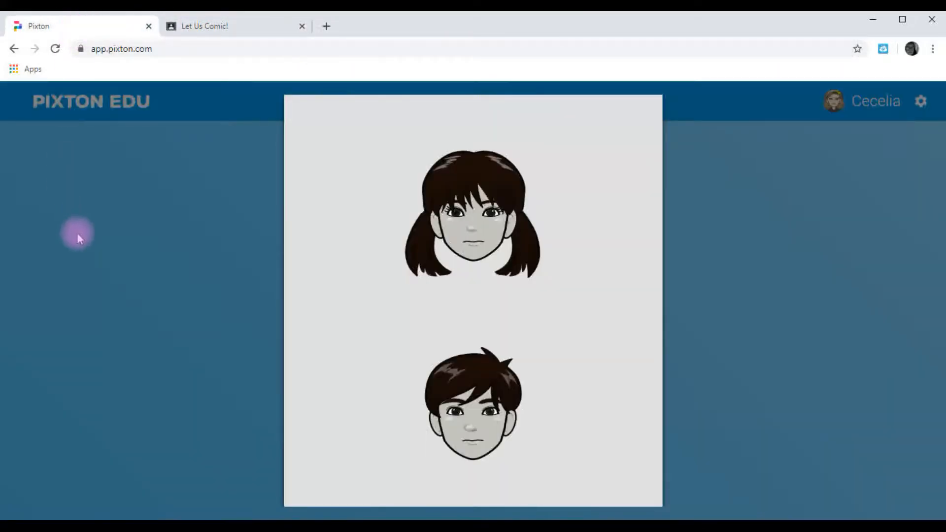
{"action": "mouse_move", "coordinate": [483, 187]}
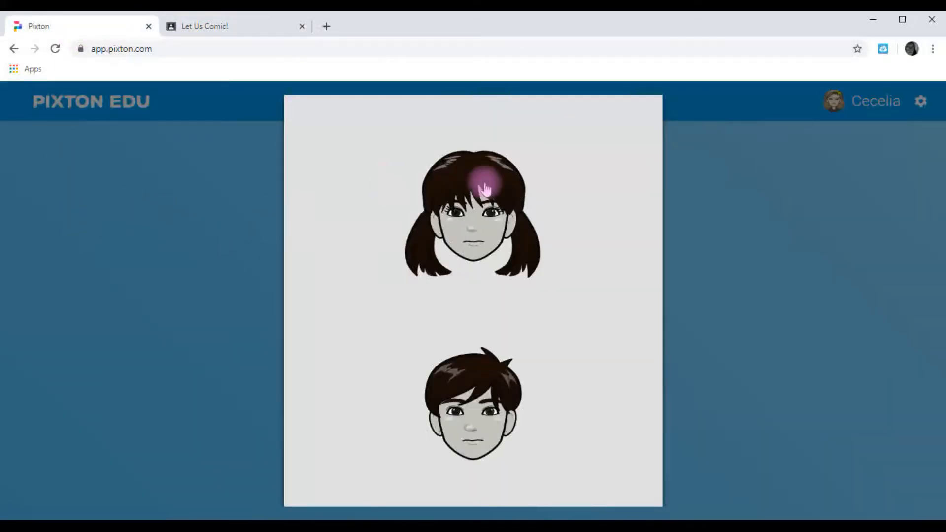
{"action": "mouse_move", "coordinate": [505, 184]}
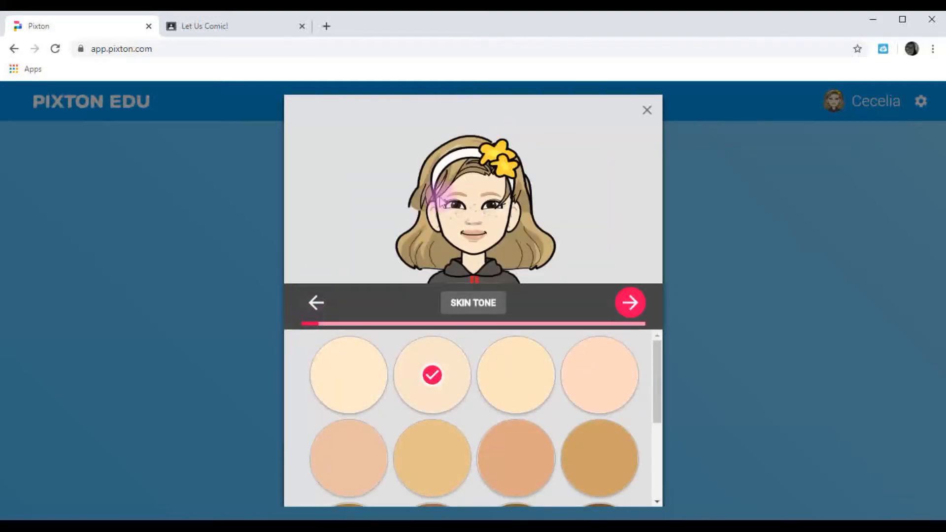
{"action": "left_click", "coordinate": [630, 302]}
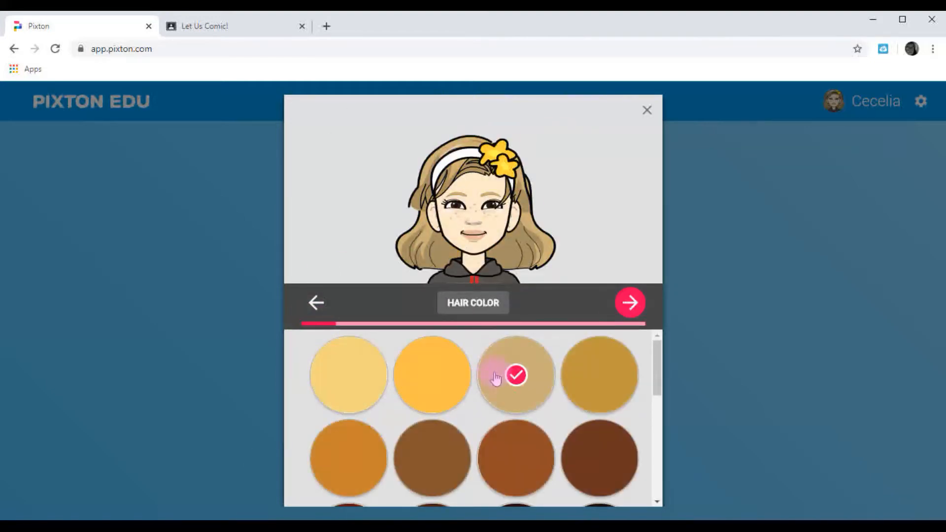
{"action": "left_click", "coordinate": [630, 302]}
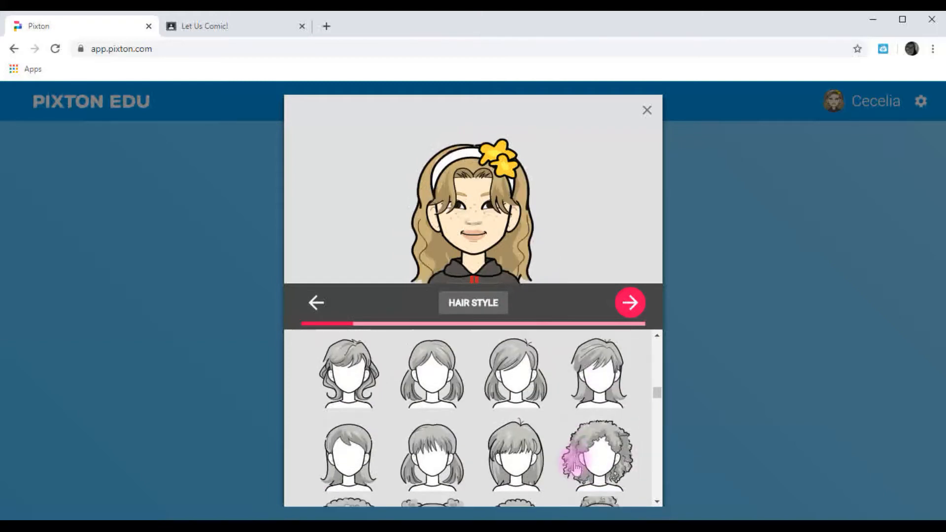
{"action": "left_click", "coordinate": [630, 302]}
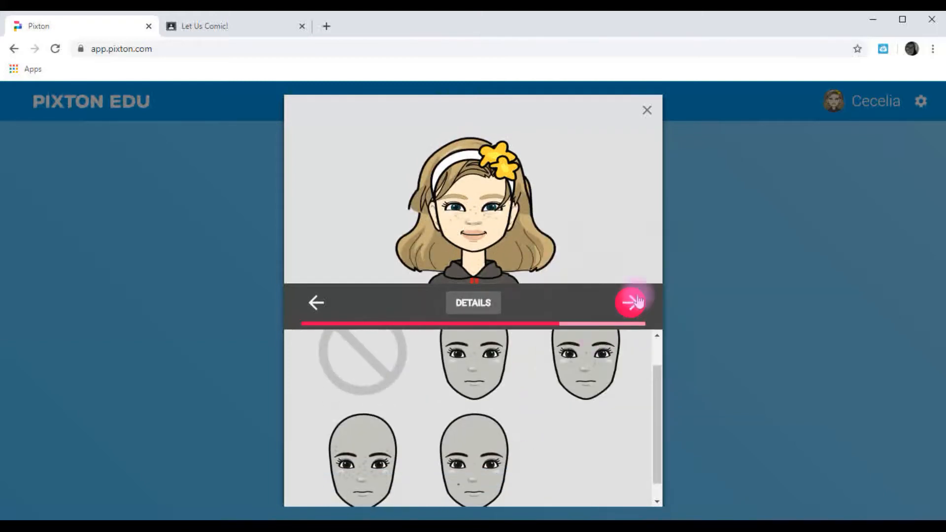
Add freckles and browse the expression options for a calm face
{"action": "left_click", "coordinate": [629, 302]}
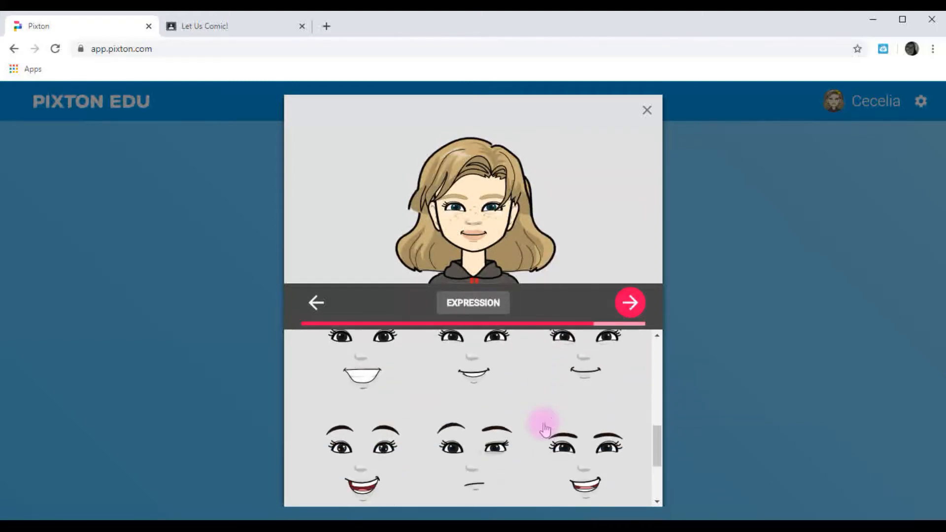
{"action": "scroll", "scroll_direction": "down", "scroll_amount": 3}
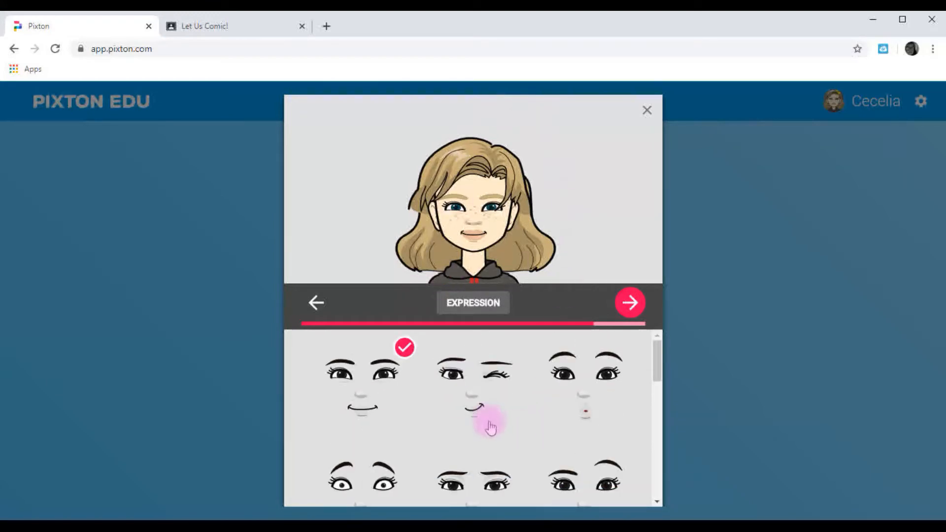
{"action": "scroll", "scroll_direction": "down", "scroll_amount": 3}
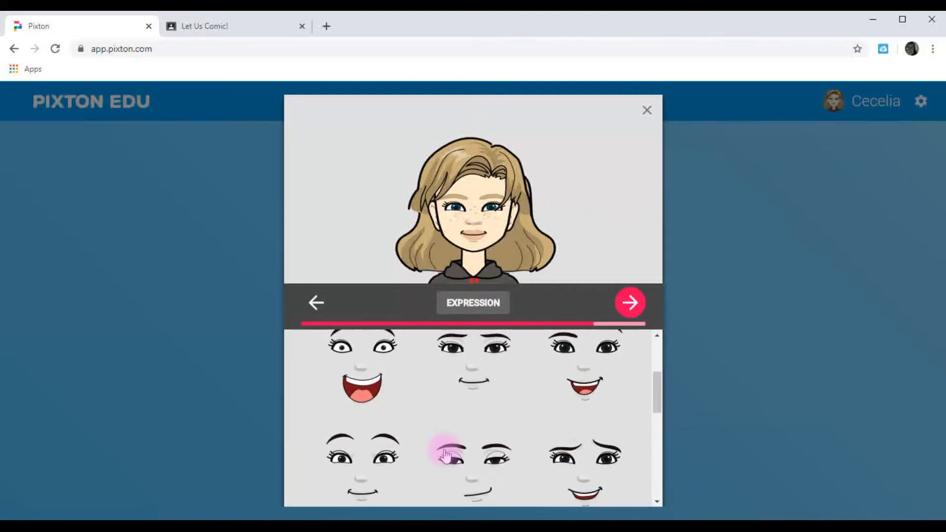
{"action": "scroll", "scroll_direction": "down", "scroll_amount": 3}
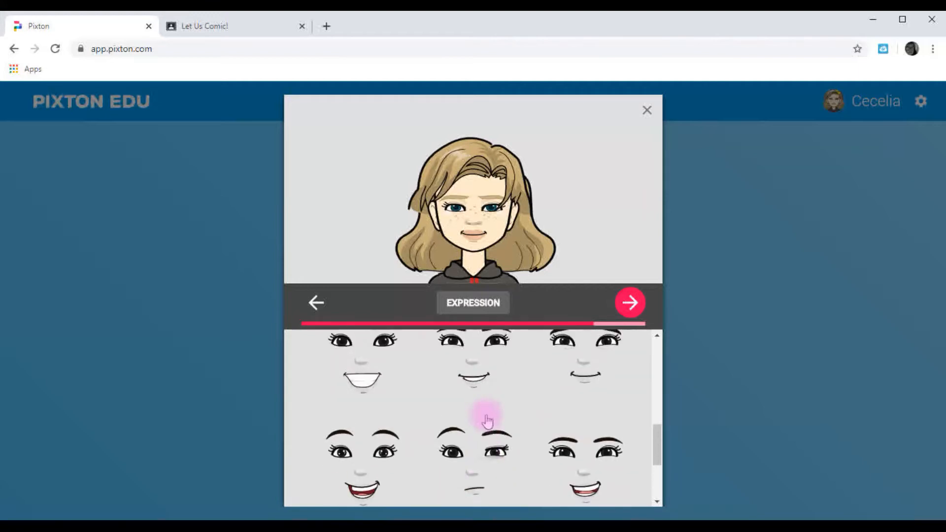
{"action": "scroll", "scroll_direction": "down", "scroll_amount": 3}
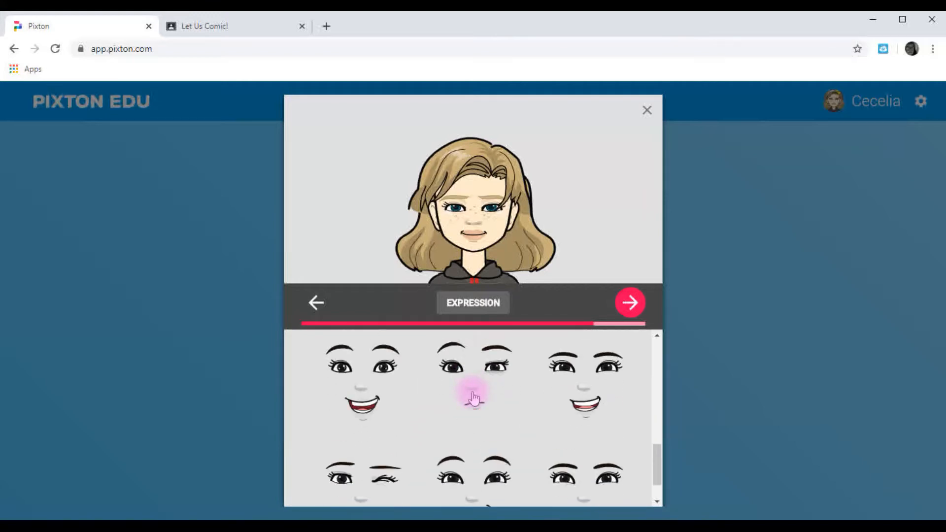
{"action": "scroll", "scroll_direction": "down", "scroll_amount": 3}
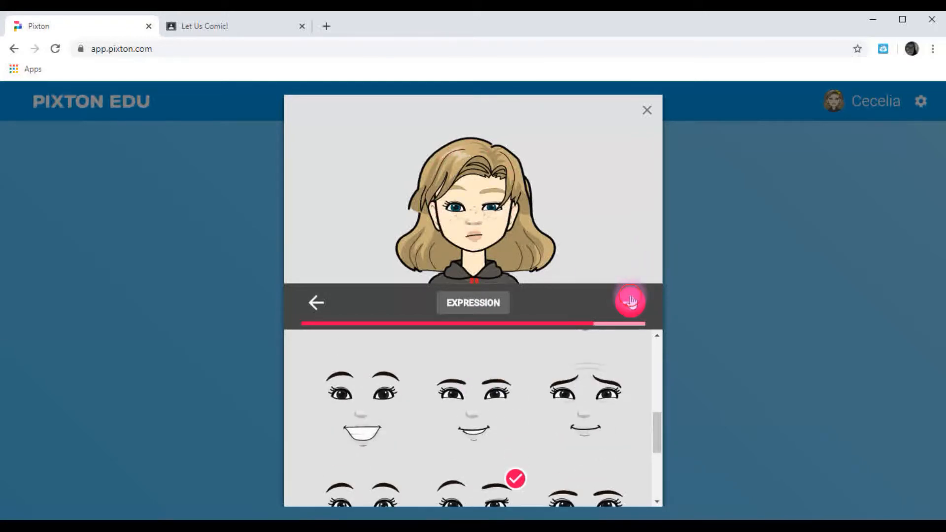
Dress the avatar in a dark zip hoodie and make it taller than average
{"action": "left_click", "coordinate": [630, 302]}
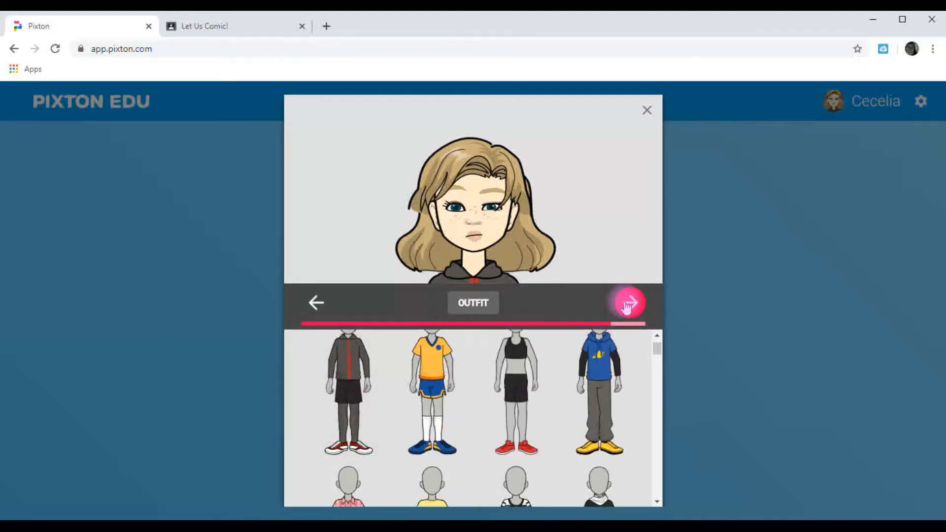
{"action": "left_click", "coordinate": [629, 302]}
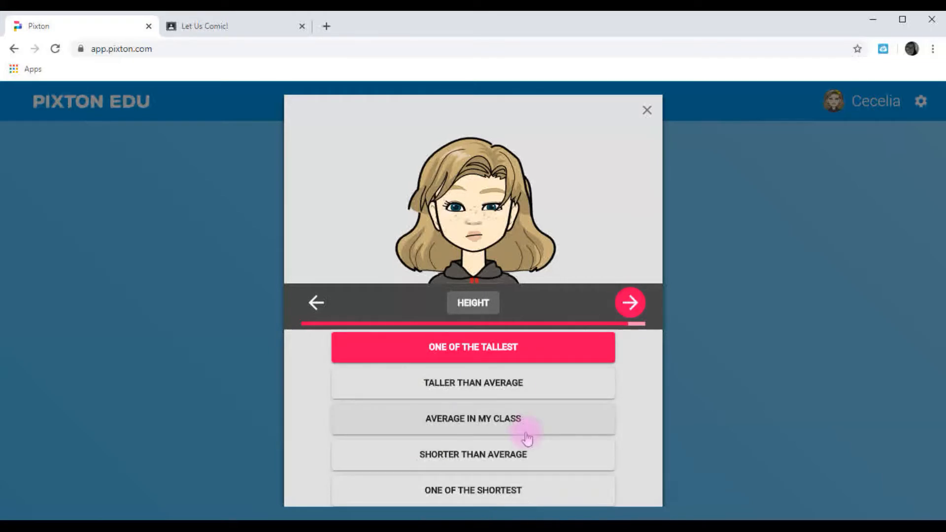
{"action": "left_click", "coordinate": [473, 383]}
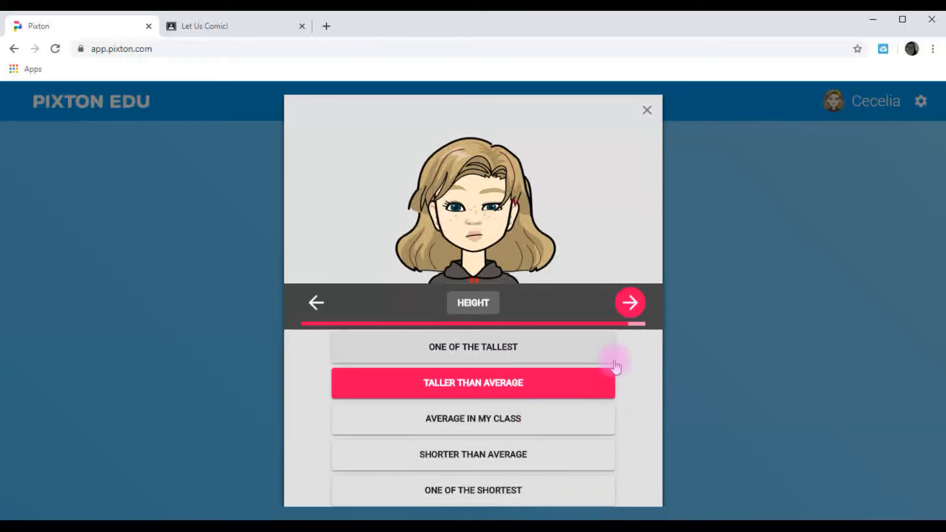
{"action": "left_click", "coordinate": [629, 303]}
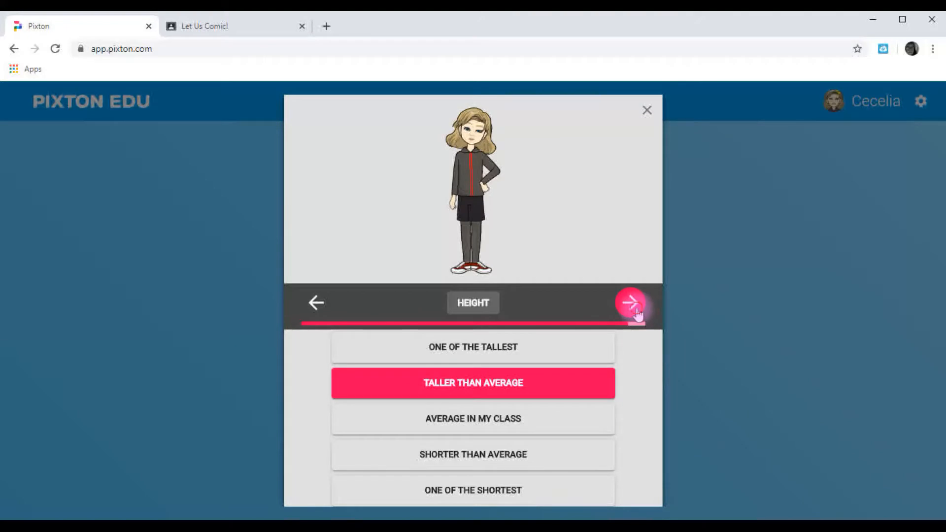
Choose the hand-on-hip pose and save the finished avatar
{"action": "left_click", "coordinate": [630, 302]}
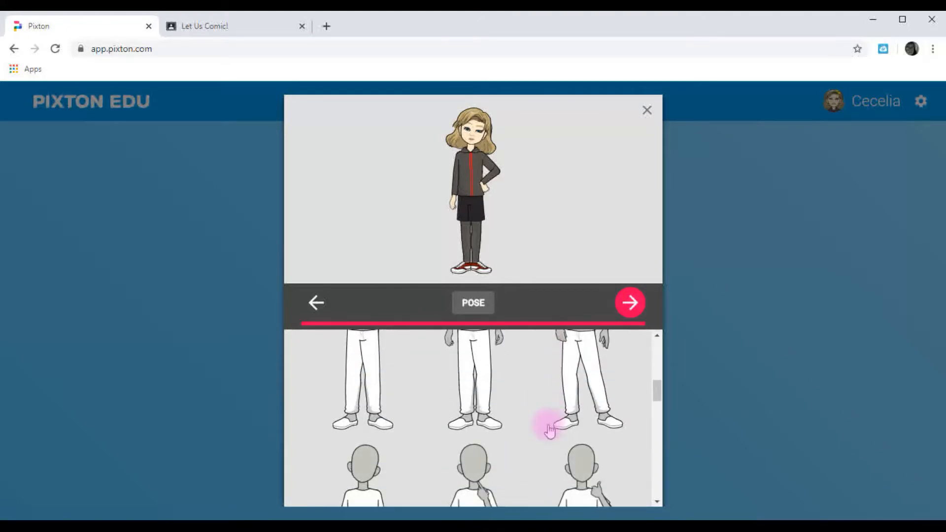
{"action": "scroll", "scroll_direction": "down", "scroll_amount": 3}
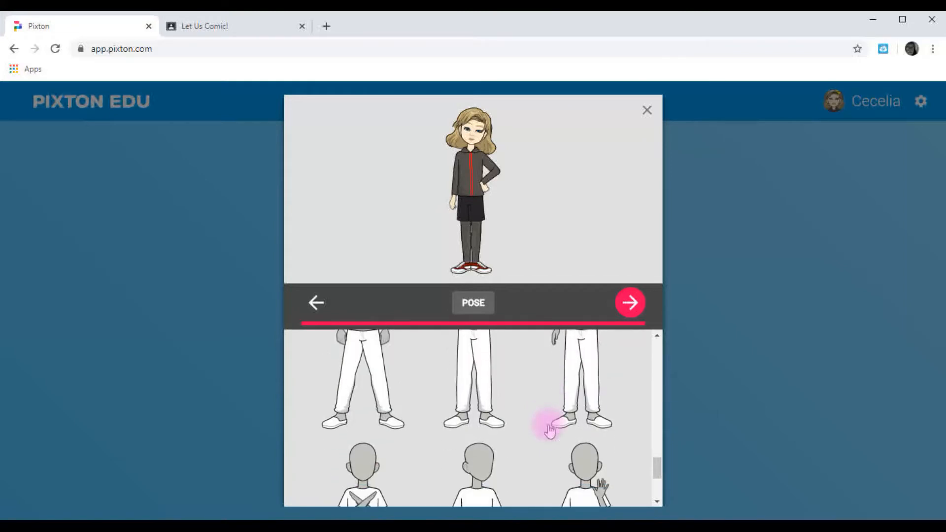
{"action": "scroll", "scroll_direction": "down", "scroll_amount": 3}
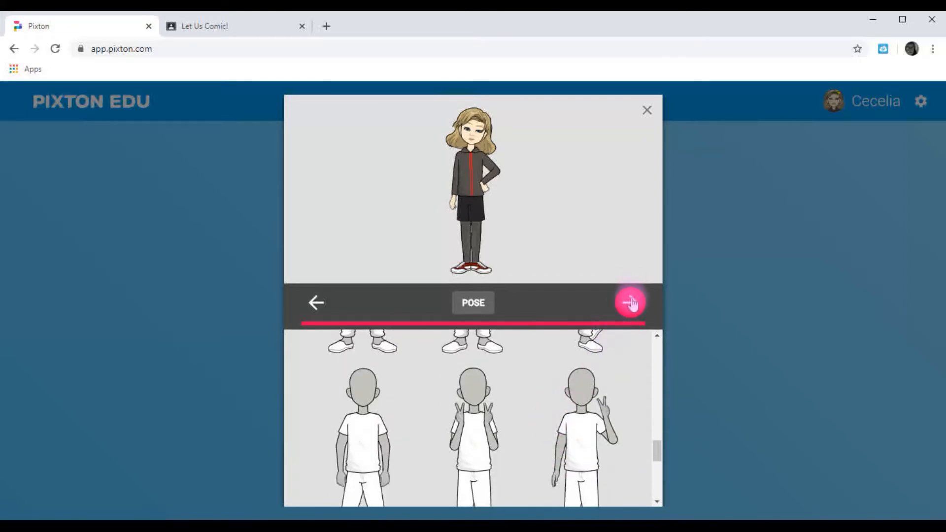
{"action": "left_click", "coordinate": [629, 302]}
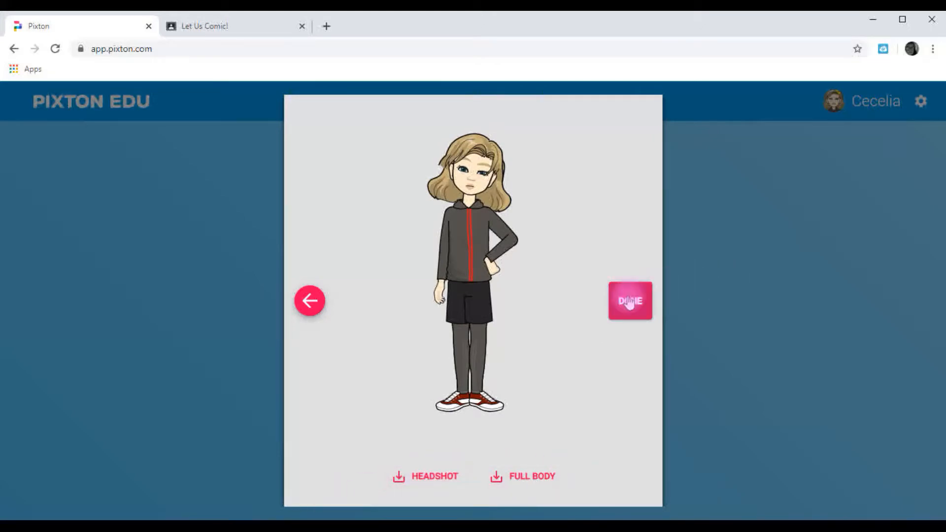
{"action": "left_click", "coordinate": [630, 301]}
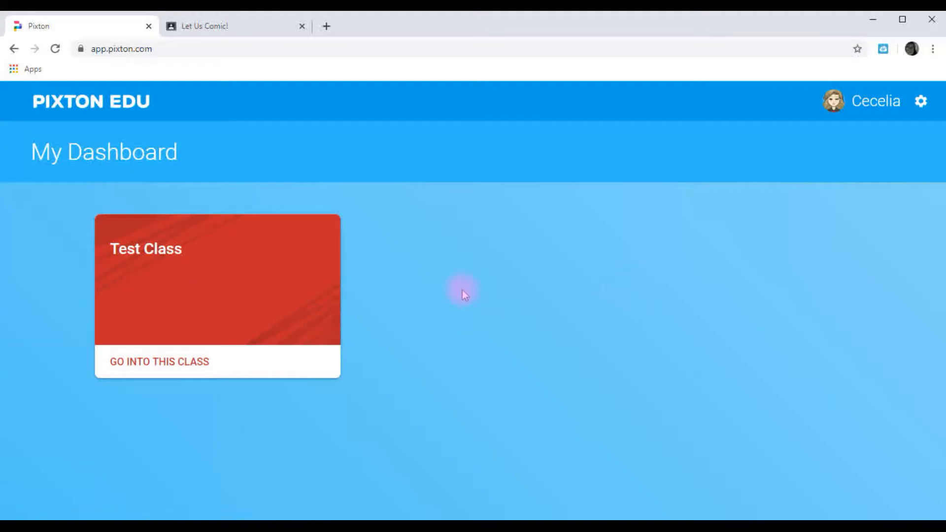
{"action": "mouse_move", "coordinate": [154, 368]}
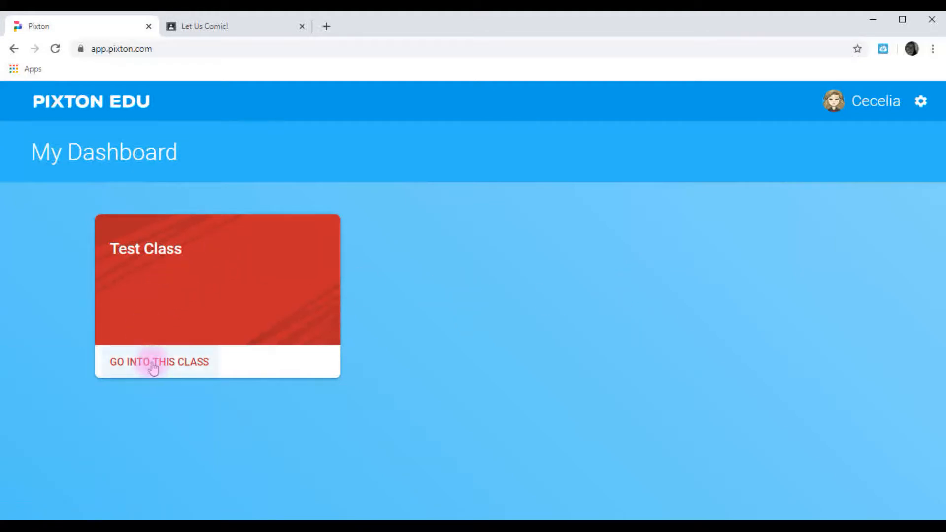
Enter Test Class via GO INTO THIS CLASS on My Dashboard
{"action": "left_click", "coordinate": [159, 361]}
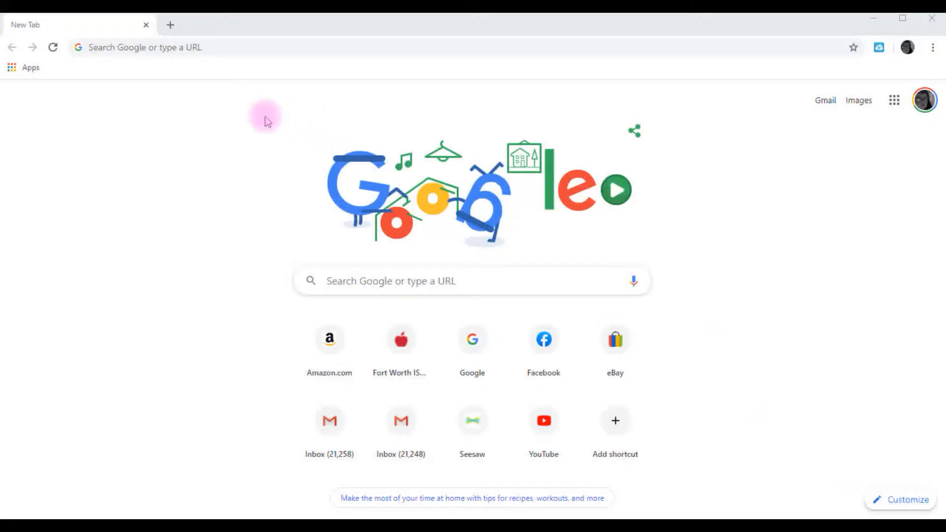
{"action": "mouse_move", "coordinate": [150, 232]}
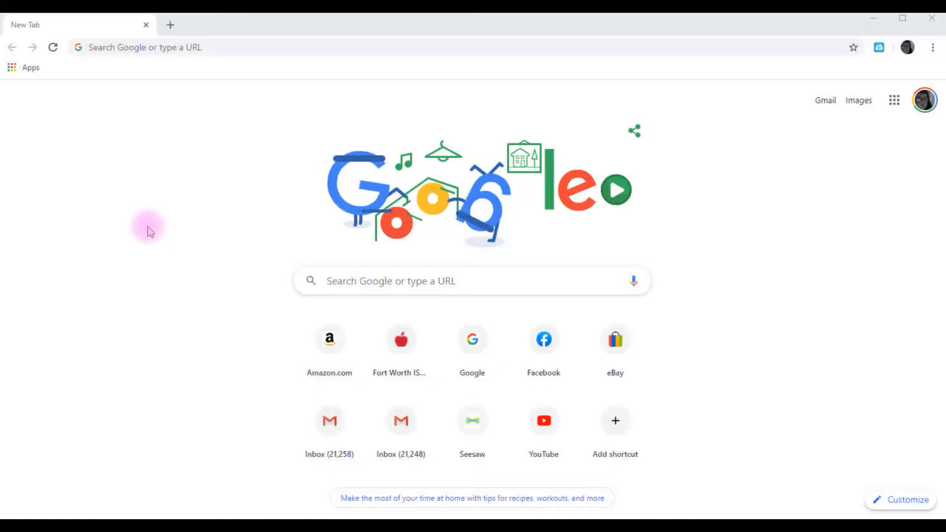
{"action": "mouse_move", "coordinate": [134, 65]}
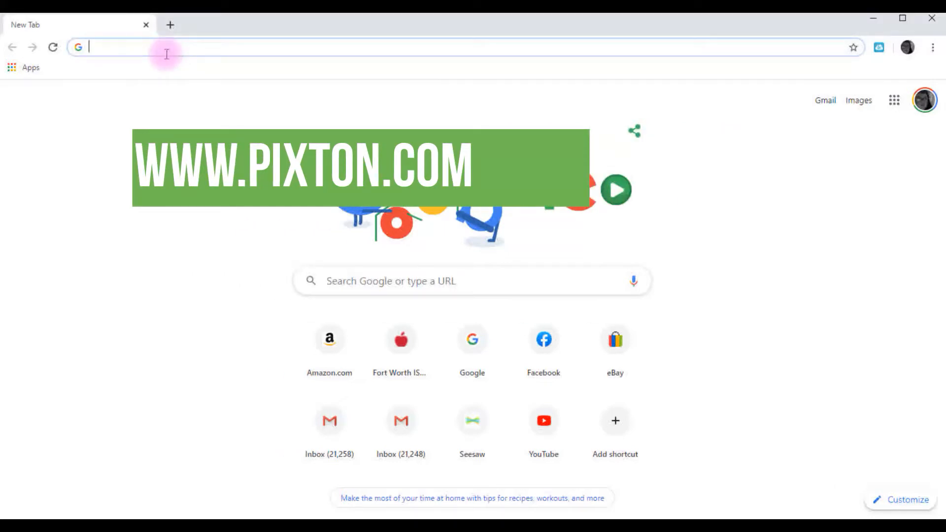
Load pixton.com in a new Chrome tab
{"action": "type", "text": "pixton.com"}
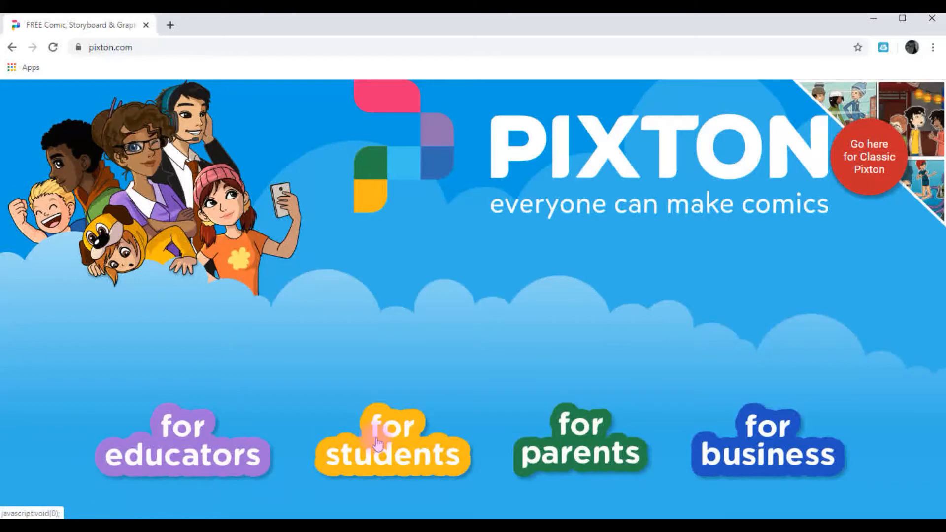
Log in to Pixton for students, in class, using the student's Google account
{"action": "left_click", "coordinate": [392, 440]}
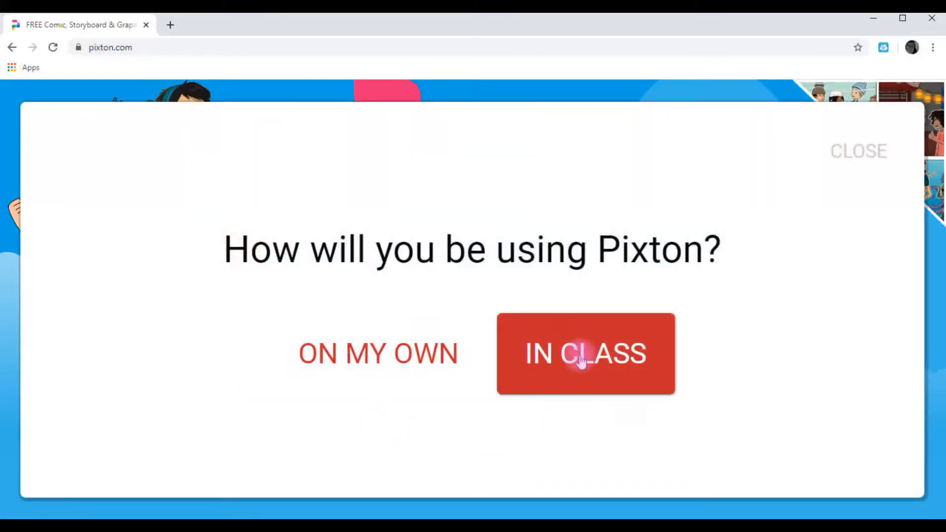
{"action": "left_click", "coordinate": [585, 354]}
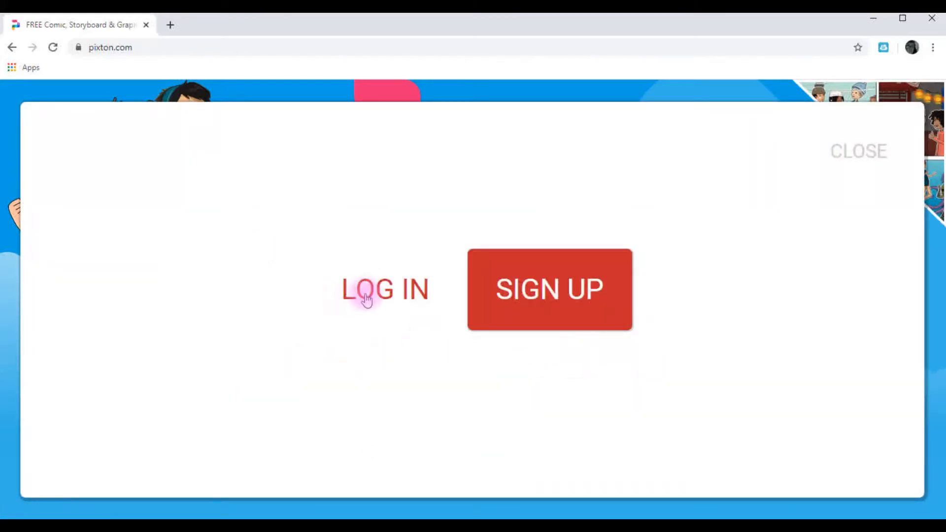
{"action": "left_click", "coordinate": [384, 290]}
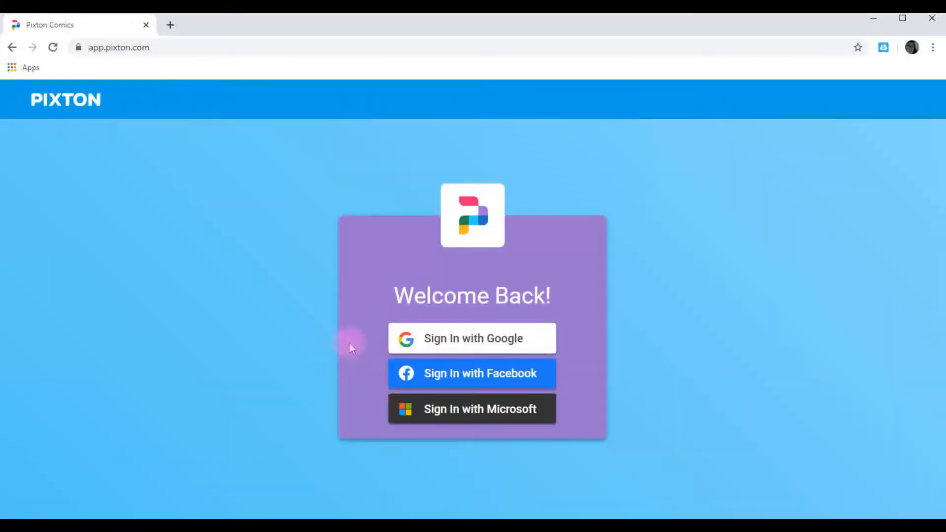
{"action": "left_click", "coordinate": [472, 338]}
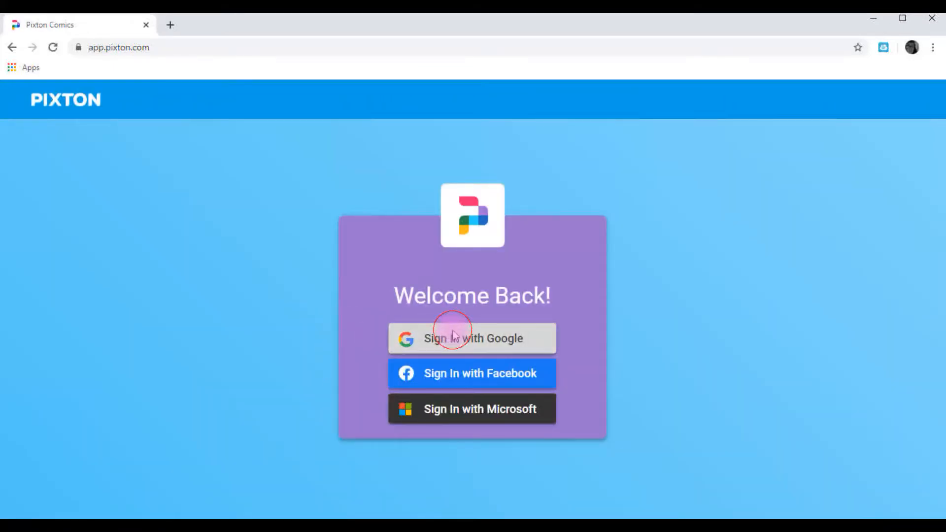
{"action": "left_click", "coordinate": [472, 338]}
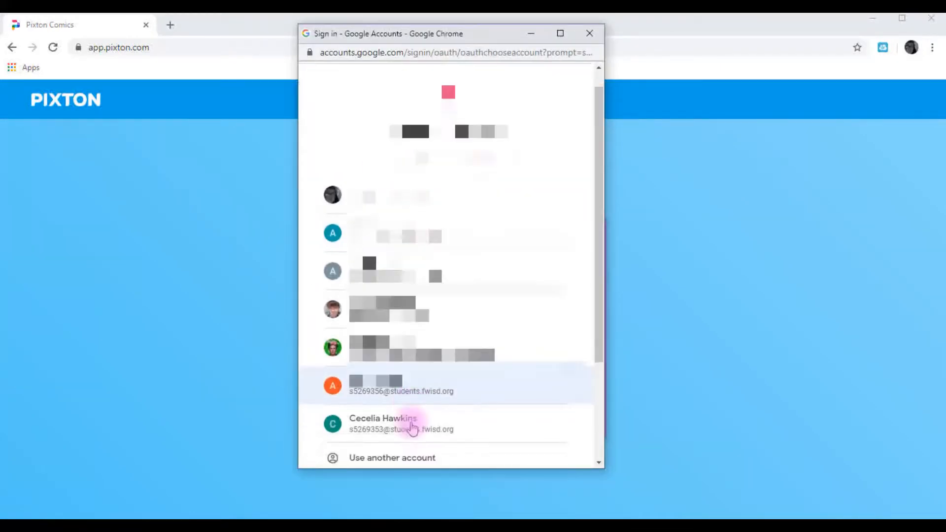
{"action": "left_click", "coordinate": [401, 424]}
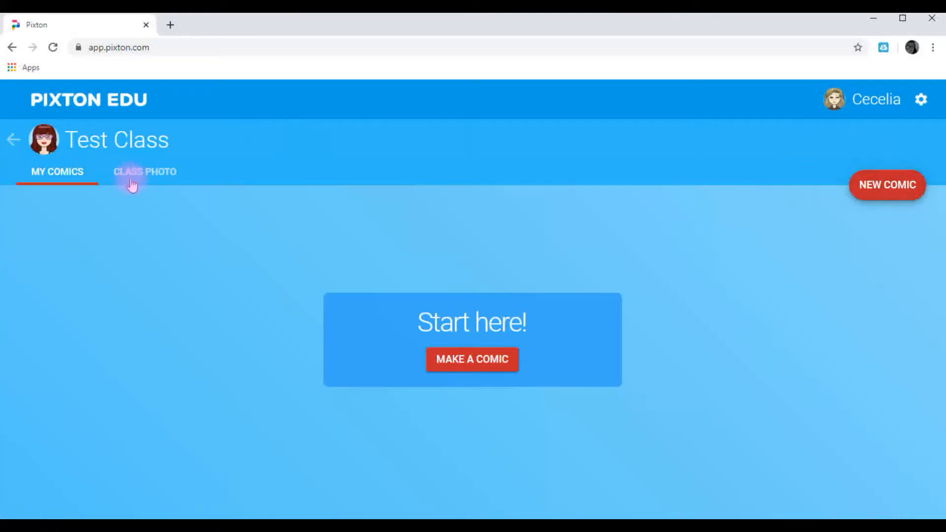
View the class photo, then create a comic titled 'First Comic' from My Comics
{"action": "left_click", "coordinate": [144, 172]}
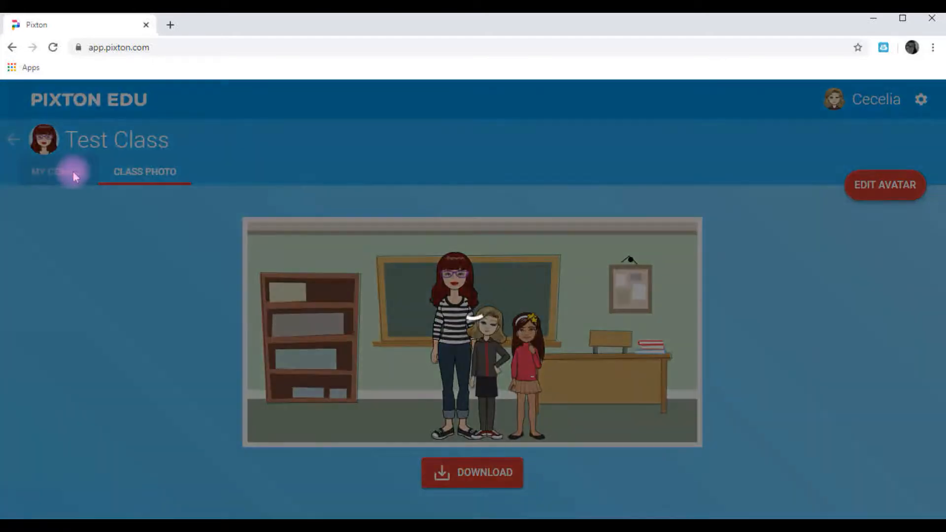
{"action": "left_click", "coordinate": [57, 171]}
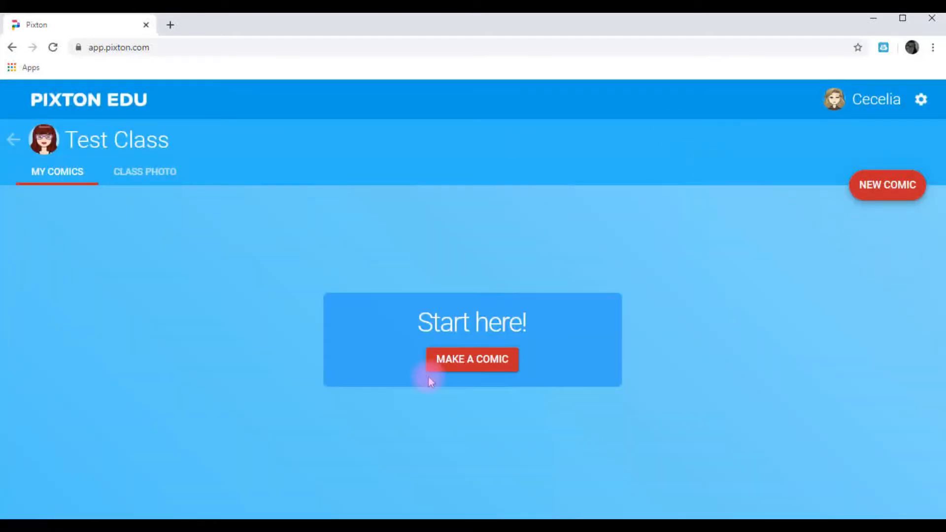
{"action": "left_click", "coordinate": [472, 359]}
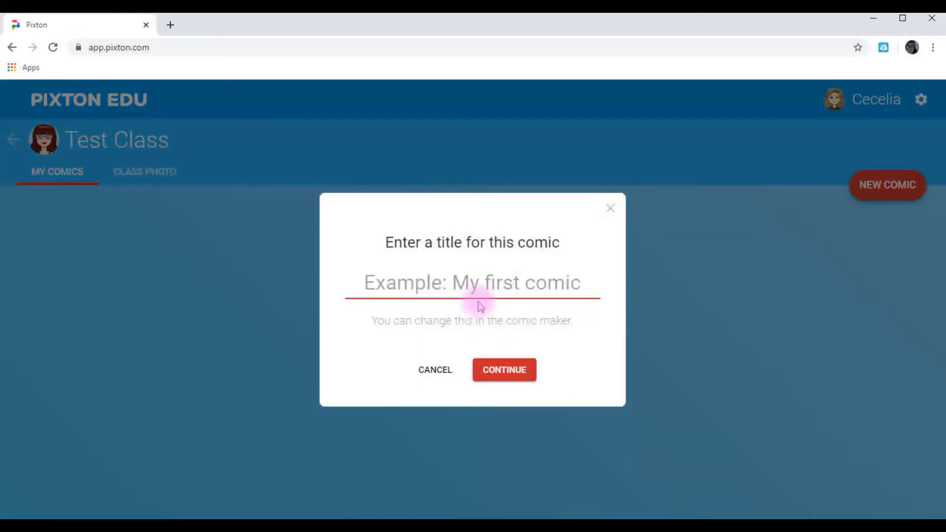
{"action": "type", "text": "First Comic"}
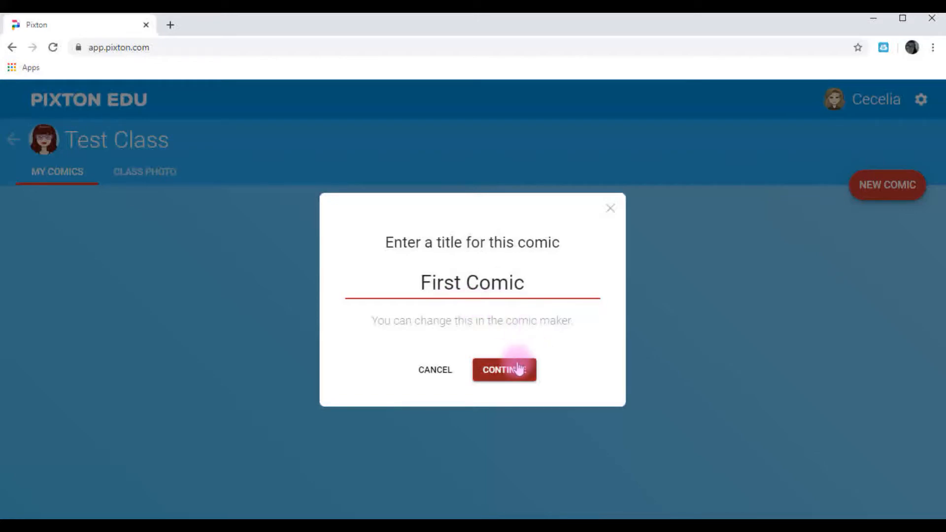
{"action": "left_click", "coordinate": [504, 369]}
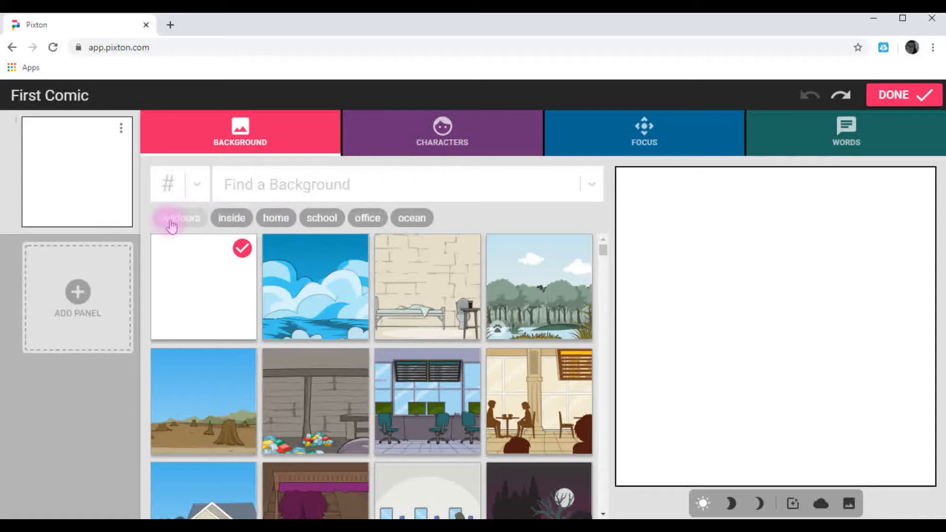
Filter backgrounds by outdoors, forest and nature, and choose the swamp scene
{"action": "left_click", "coordinate": [180, 218]}
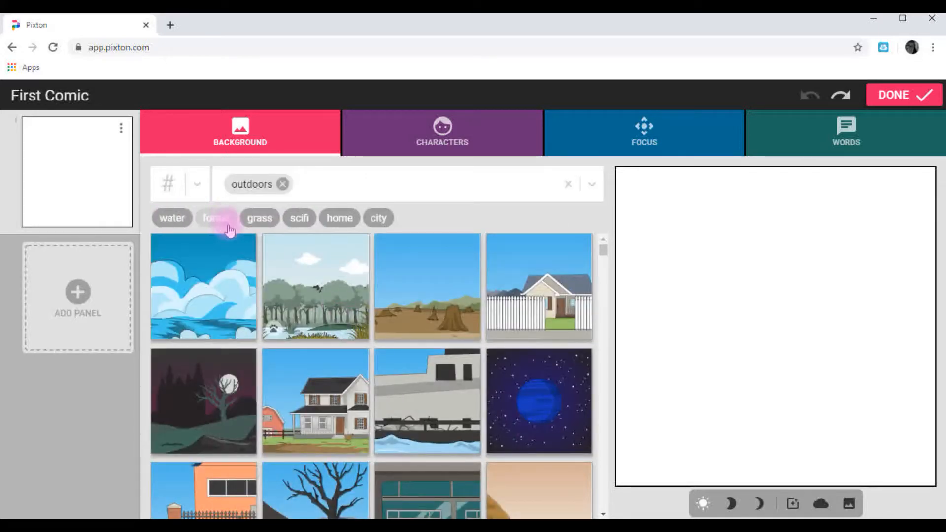
{"action": "left_click", "coordinate": [216, 218]}
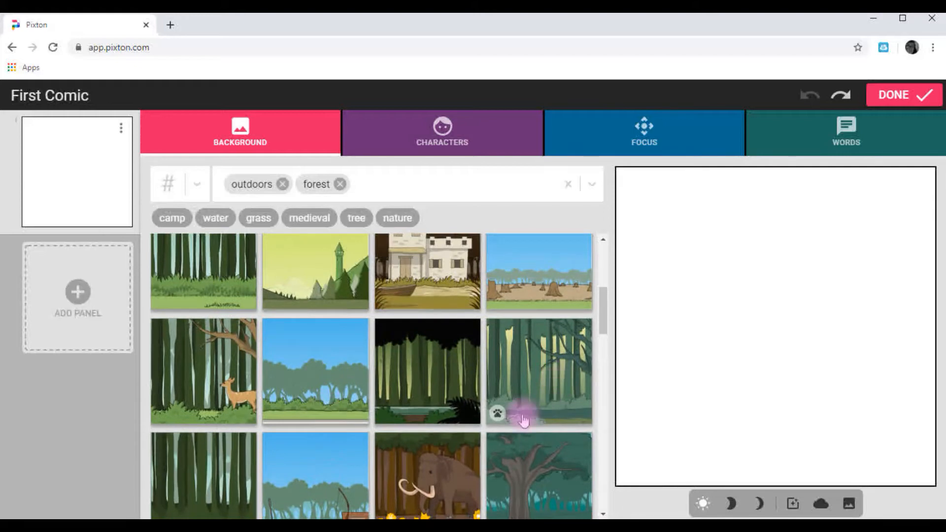
{"action": "scroll", "scroll_direction": "down", "scroll_amount": 3}
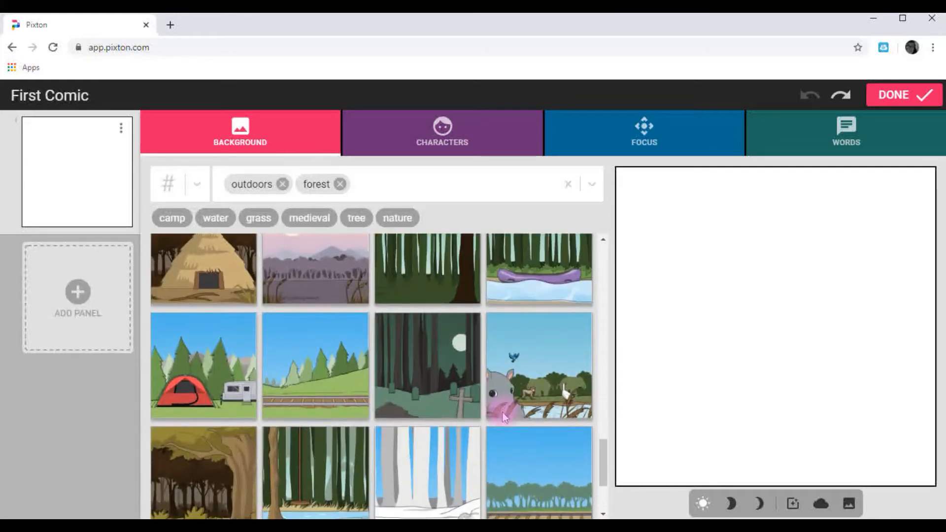
{"action": "scroll", "scroll_direction": "down", "scroll_amount": 3}
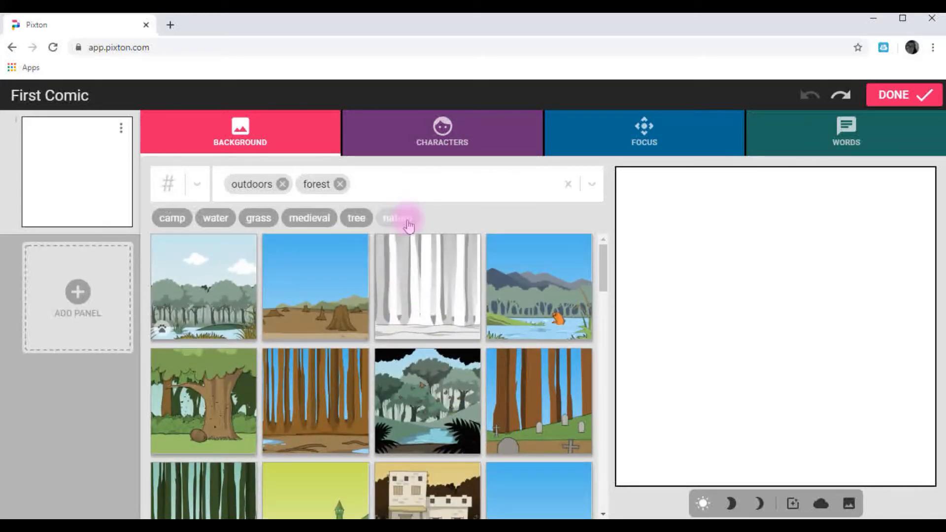
{"action": "left_click", "coordinate": [395, 217]}
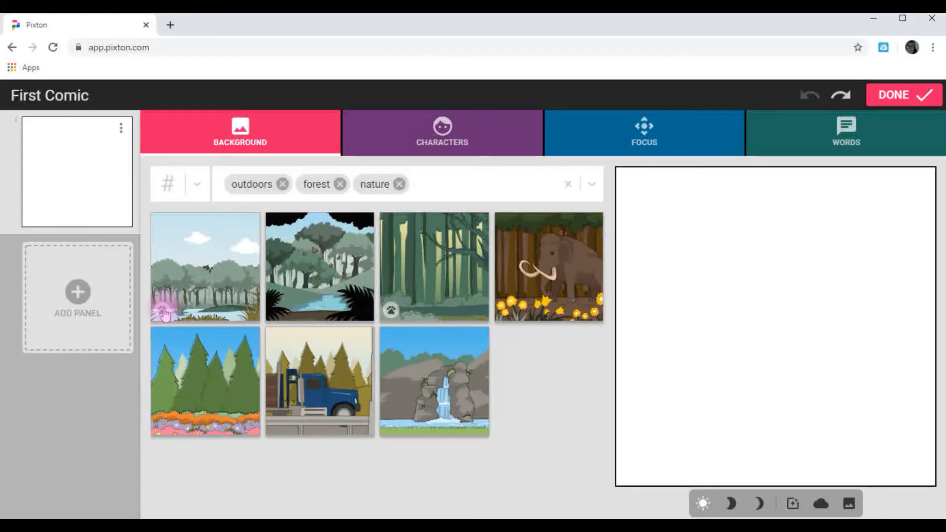
{"action": "left_click", "coordinate": [204, 266]}
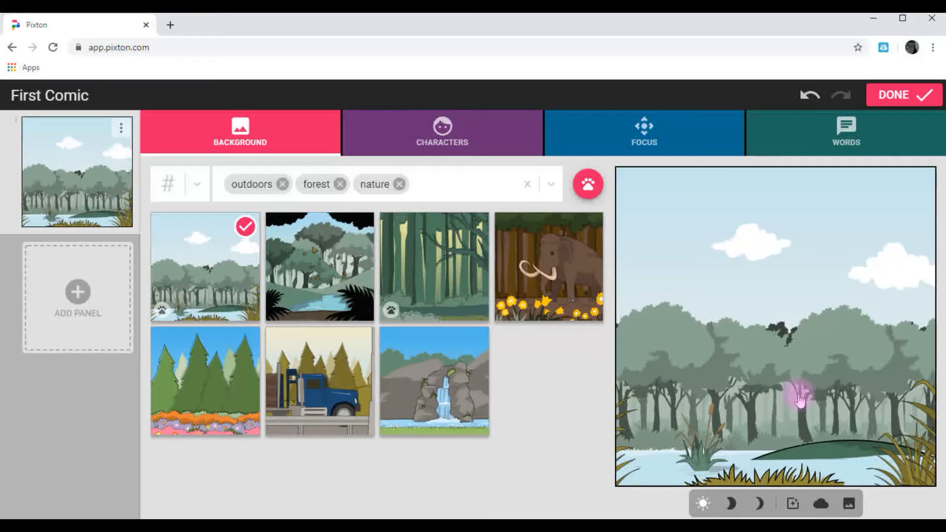
{"action": "mouse_move", "coordinate": [505, 387]}
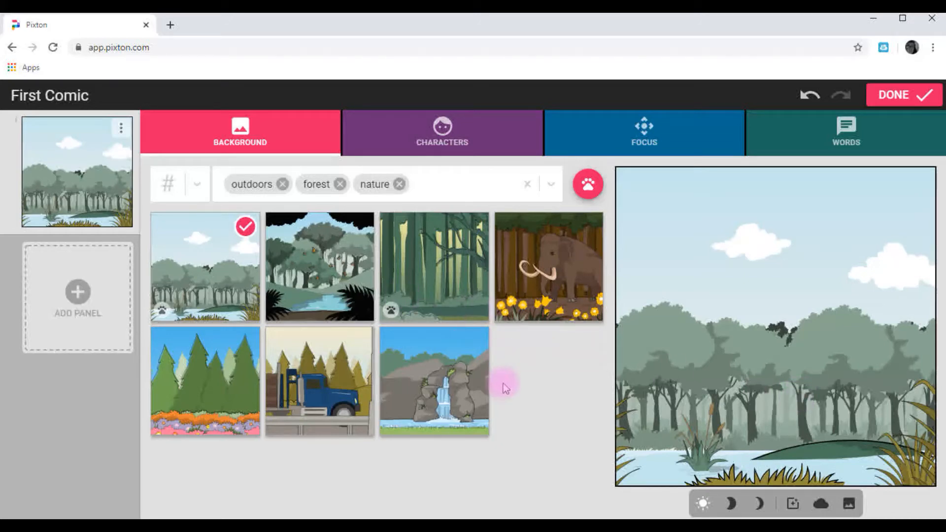
Add the red-haired, striped-shirt character from my class to the panel
{"action": "left_click", "coordinate": [443, 132]}
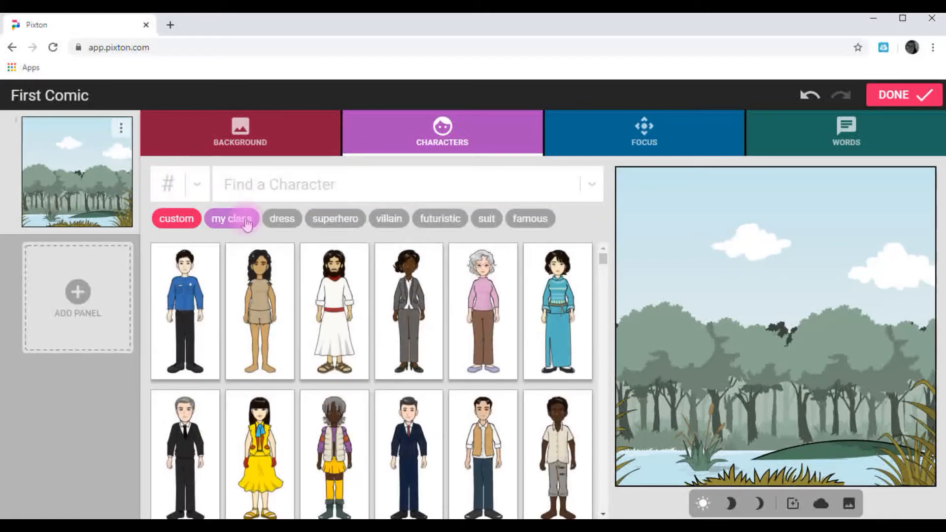
{"action": "left_click", "coordinate": [232, 218]}
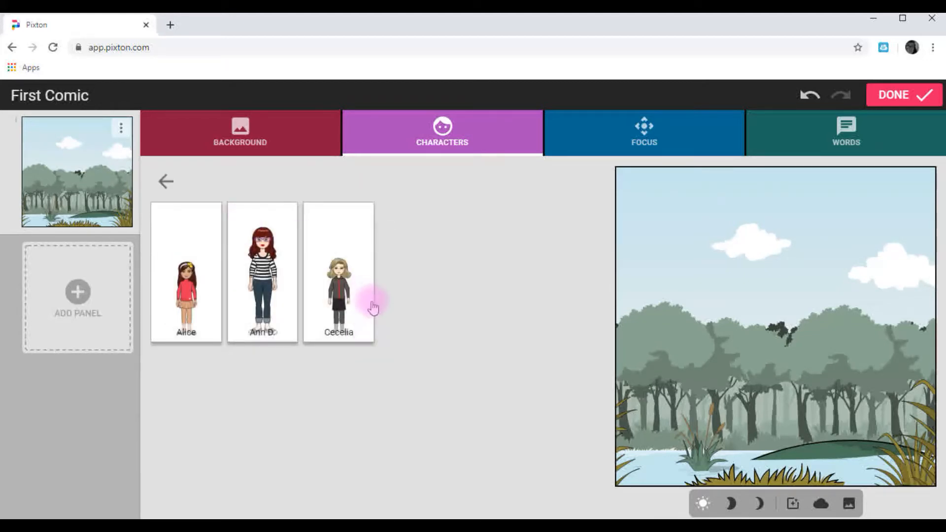
{"action": "mouse_move", "coordinate": [317, 304]}
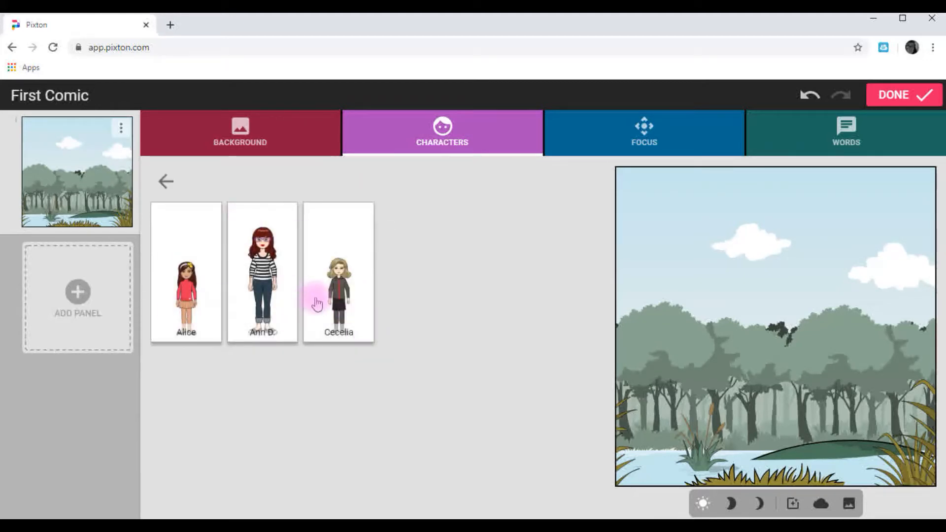
{"action": "left_click", "coordinate": [262, 272]}
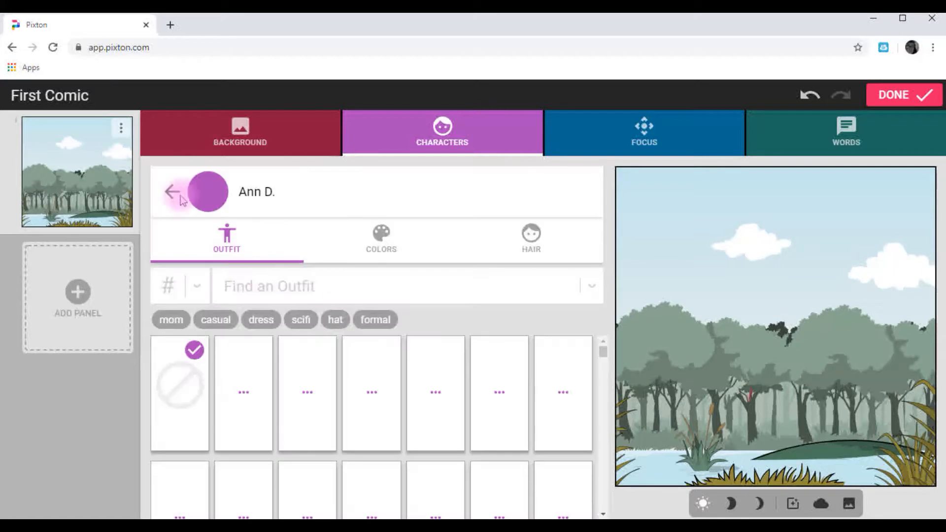
{"action": "left_click", "coordinate": [174, 191]}
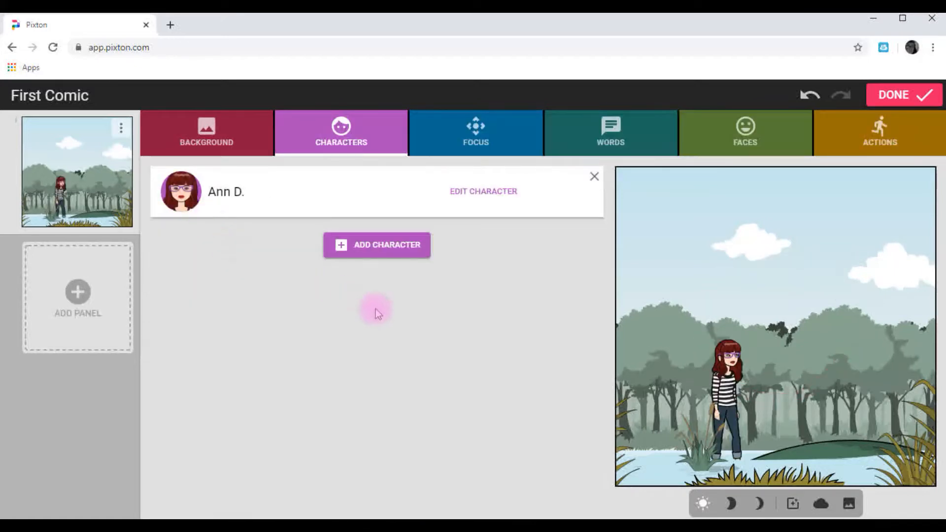
Add Alice and then Cecelia from my class to the swamp panel
{"action": "left_click", "coordinate": [377, 244]}
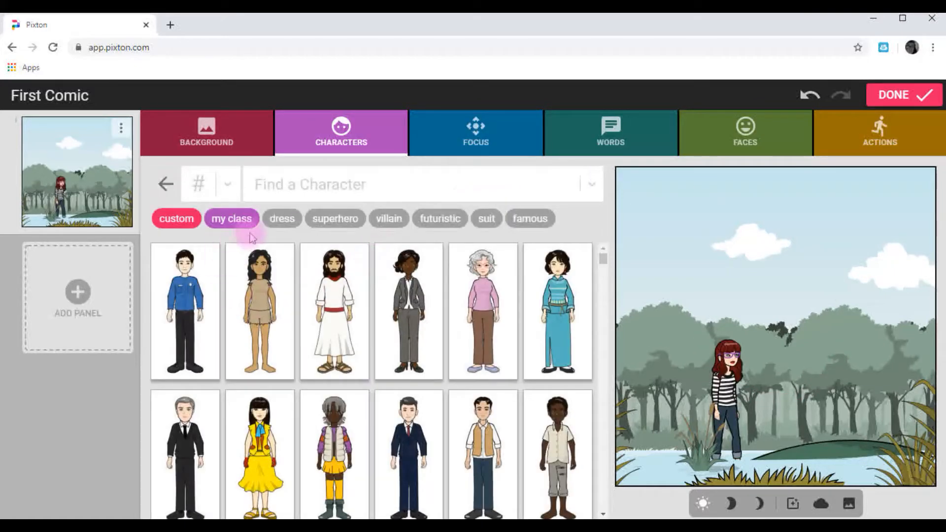
{"action": "left_click", "coordinate": [231, 218]}
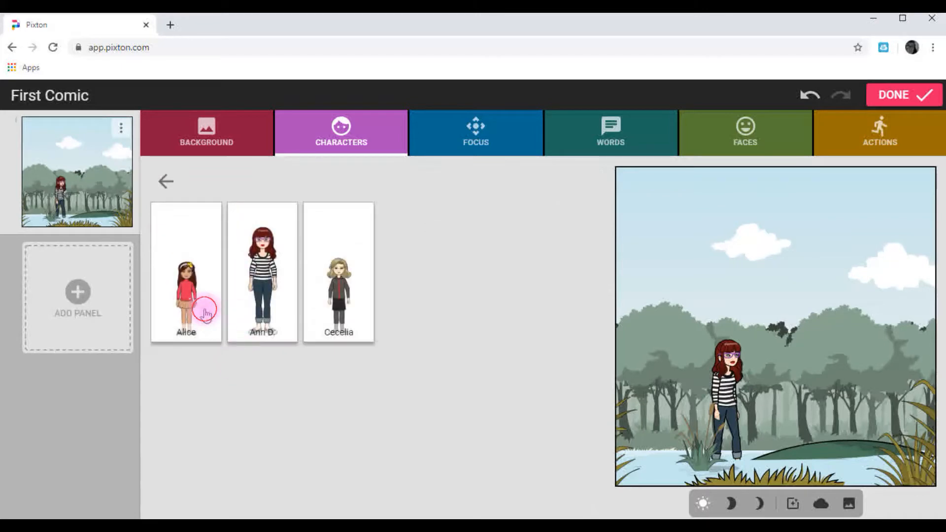
{"action": "left_click", "coordinate": [186, 273]}
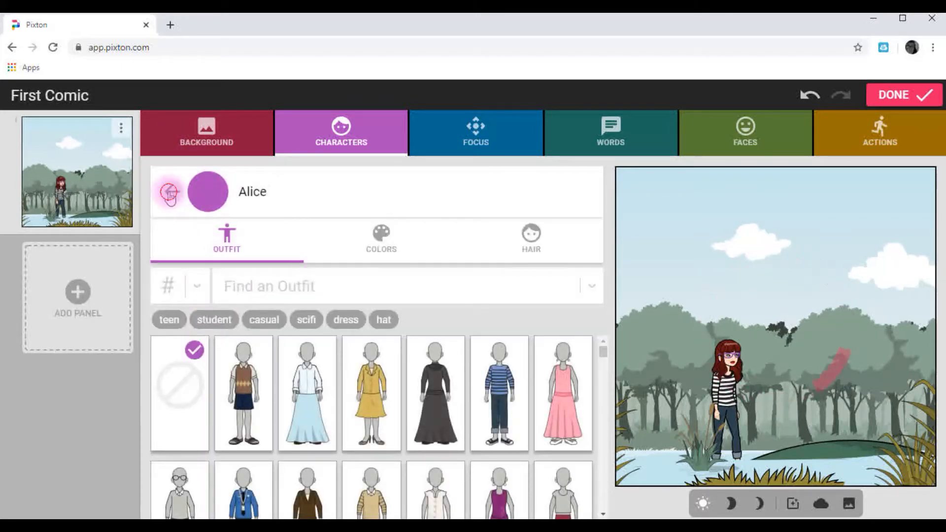
{"action": "left_click", "coordinate": [170, 192]}
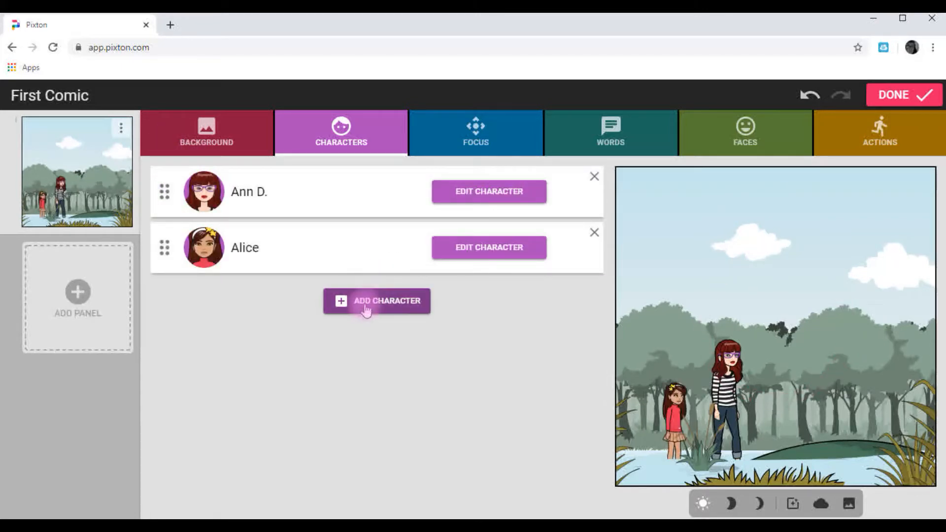
{"action": "left_click", "coordinate": [376, 300]}
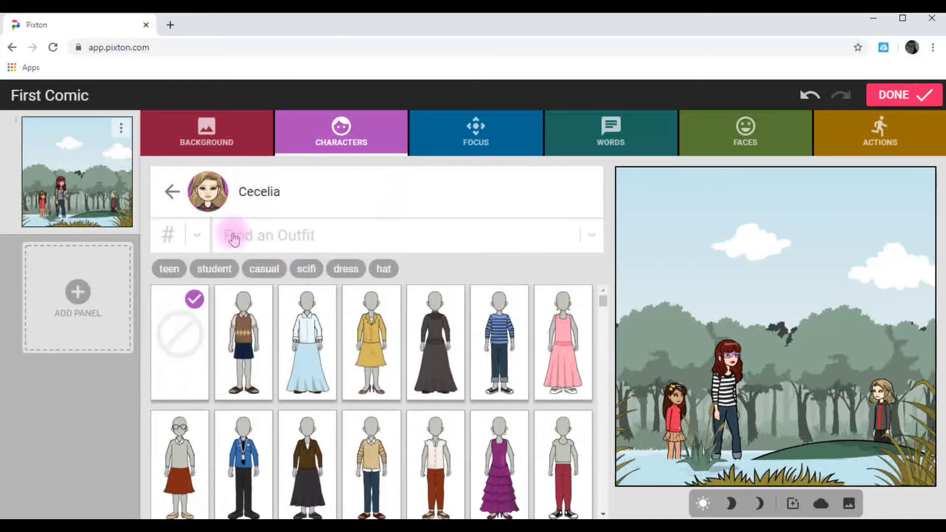
{"action": "mouse_move", "coordinate": [387, 271]}
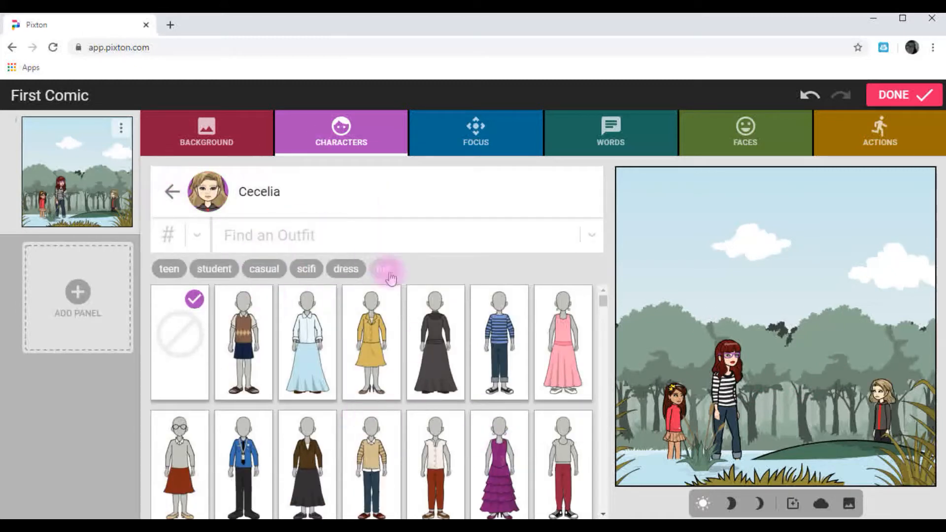
{"action": "left_click", "coordinate": [197, 235]}
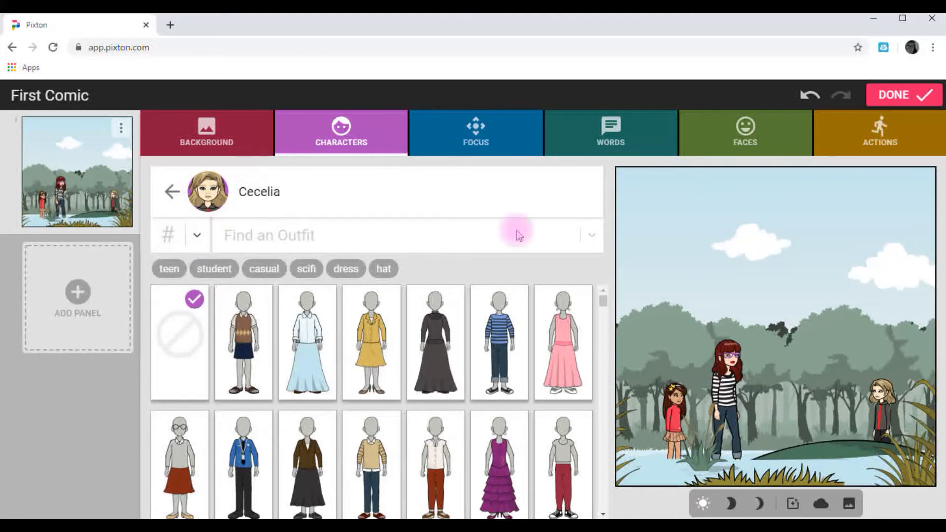
{"action": "mouse_move", "coordinate": [866, 379]}
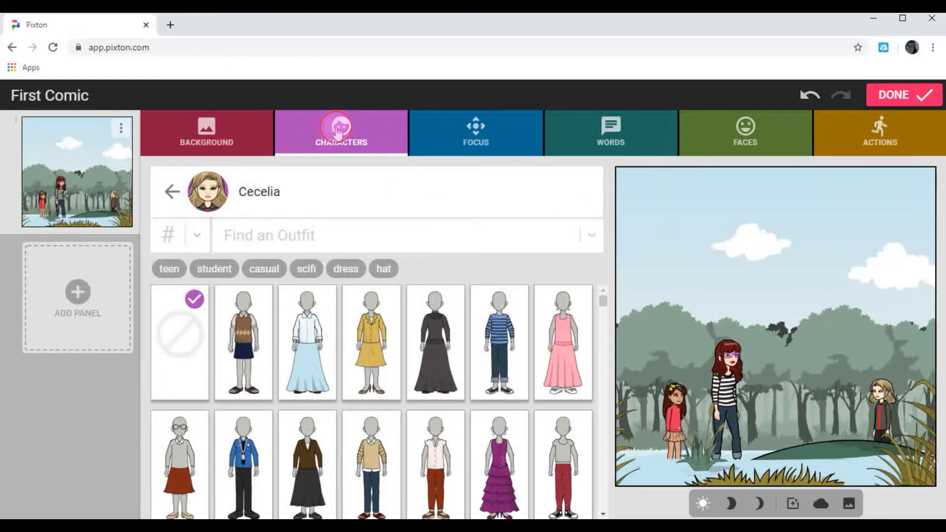
Show the panel's Focus framing thumbnails and dismiss the browser context menu
{"action": "left_click", "coordinate": [172, 191]}
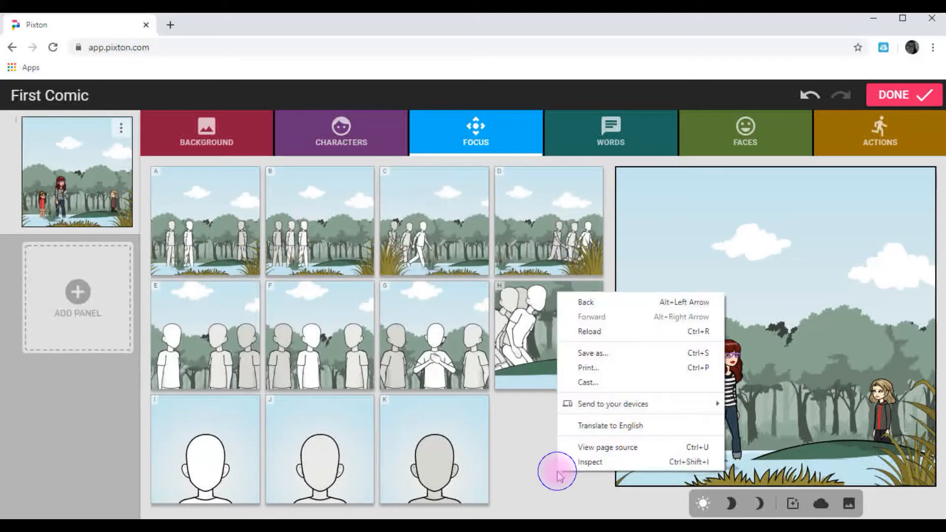
{"action": "left_click", "coordinate": [207, 296]}
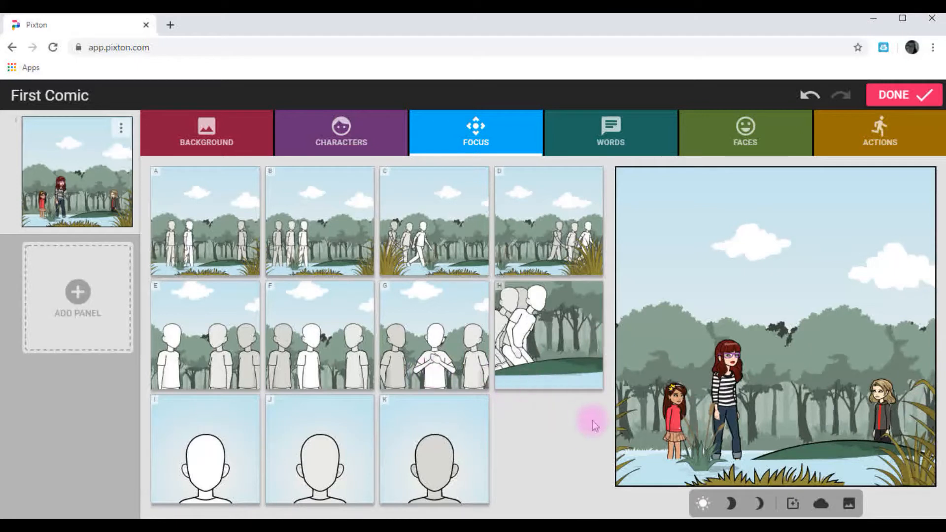
{"action": "mouse_move", "coordinate": [871, 350]}
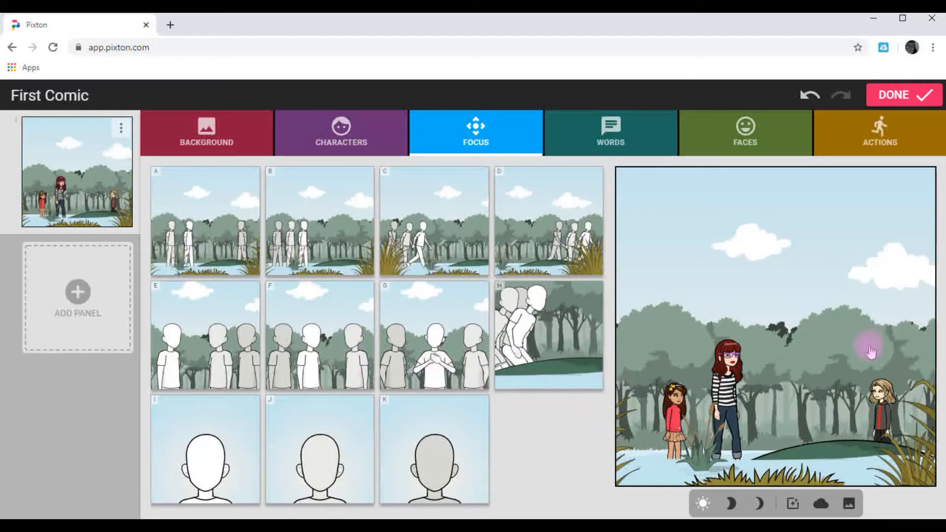
{"action": "mouse_move", "coordinate": [817, 365]}
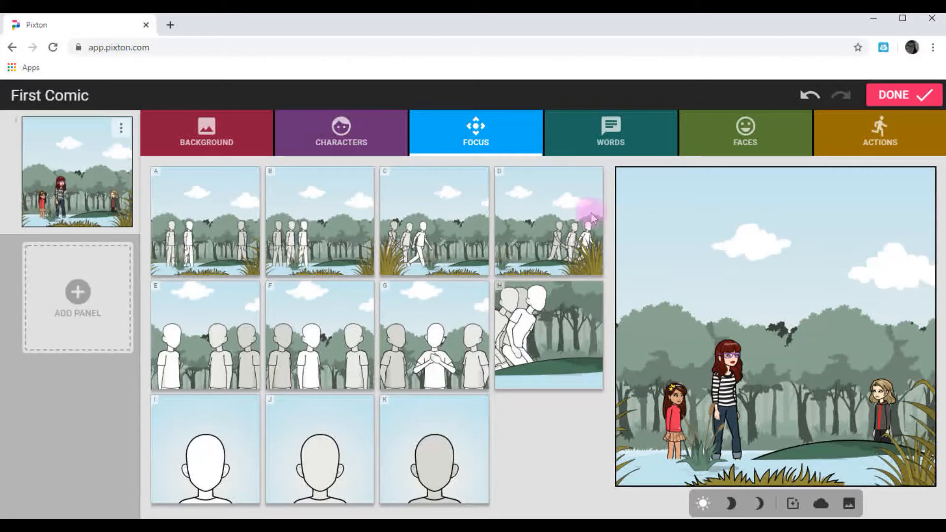
{"action": "mouse_move", "coordinate": [693, 217]}
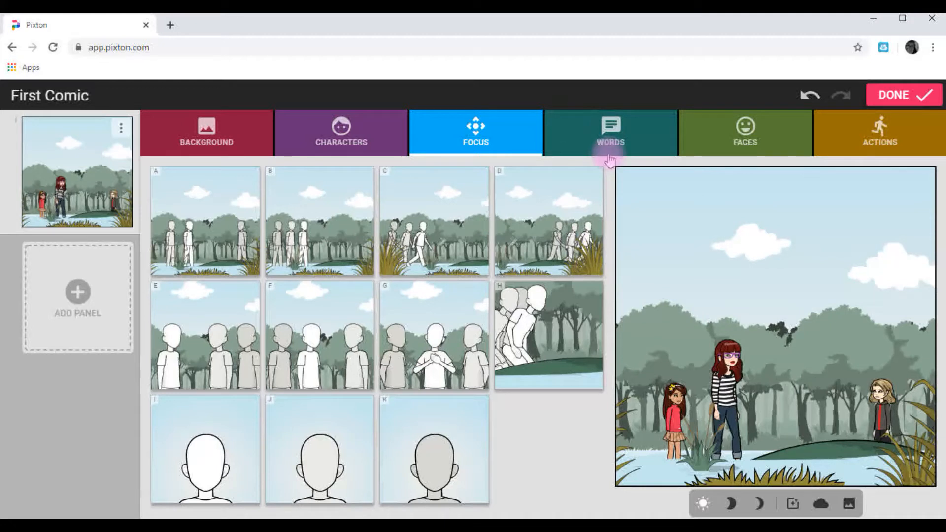
Write Cecelia's speech bubble in the swamp panel: 'Mom. What kind of vacation is this?'
{"action": "left_click", "coordinate": [610, 131]}
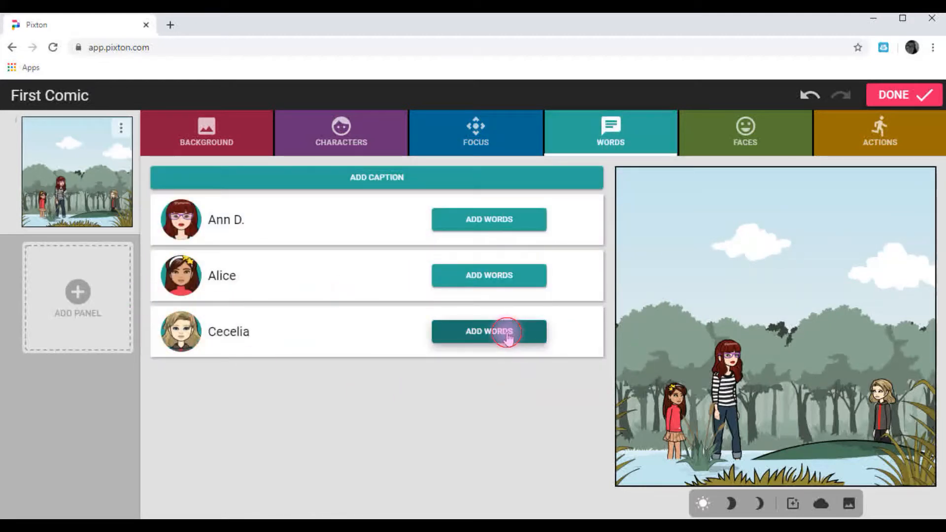
{"action": "left_click", "coordinate": [488, 331]}
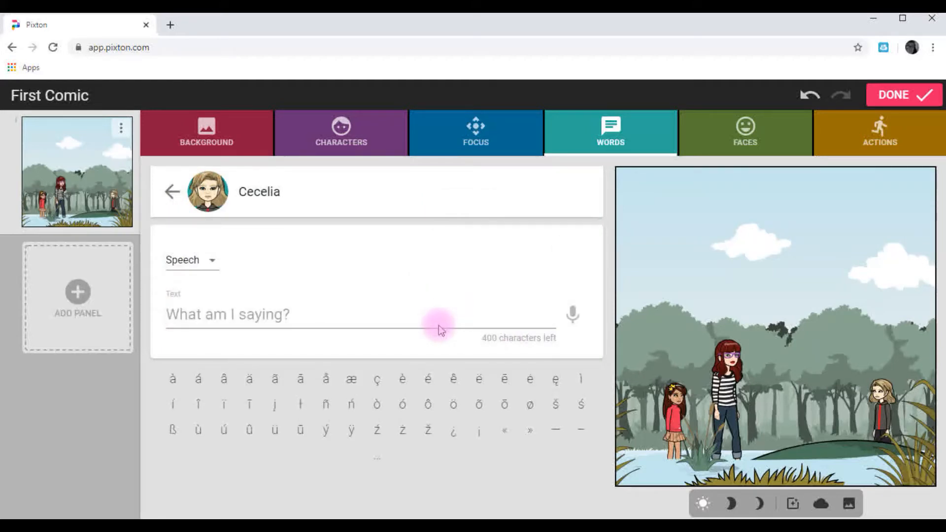
{"action": "type", "text": "M"}
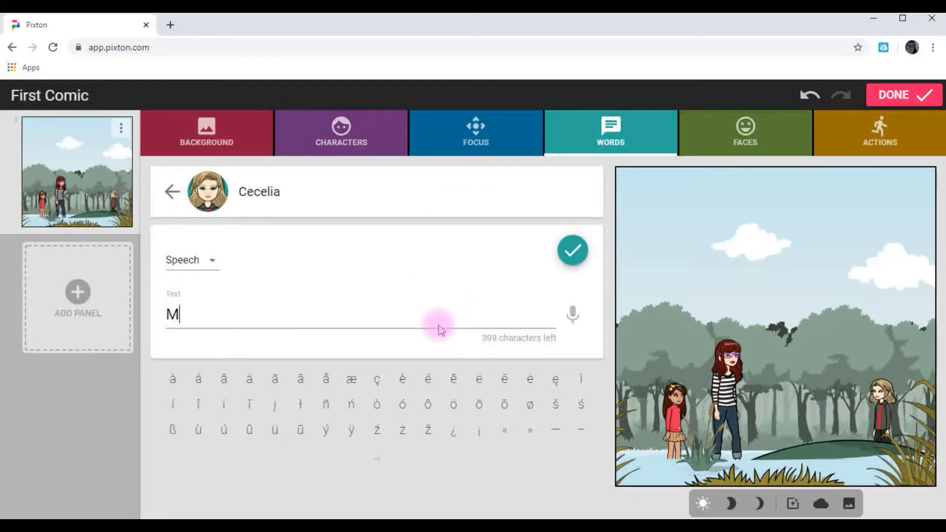
{"action": "type", "text": "om."}
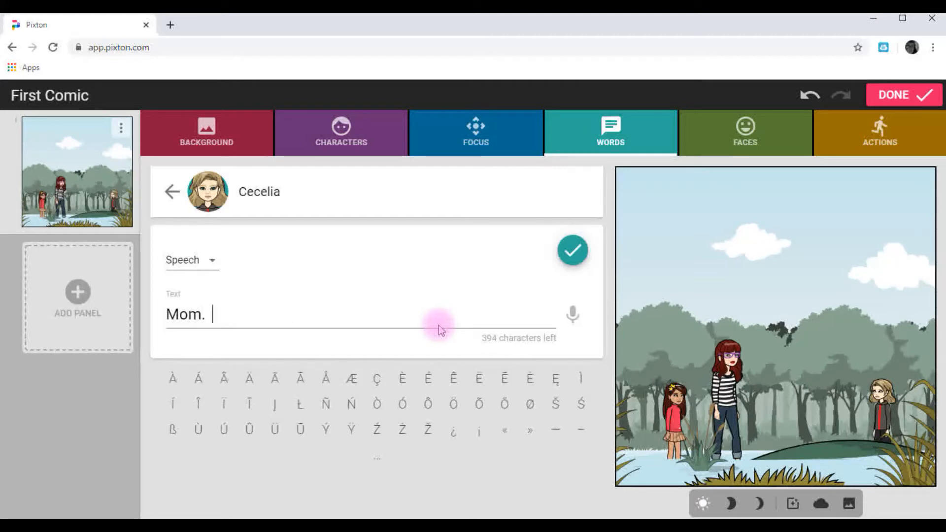
{"action": "type", "text": "What"}
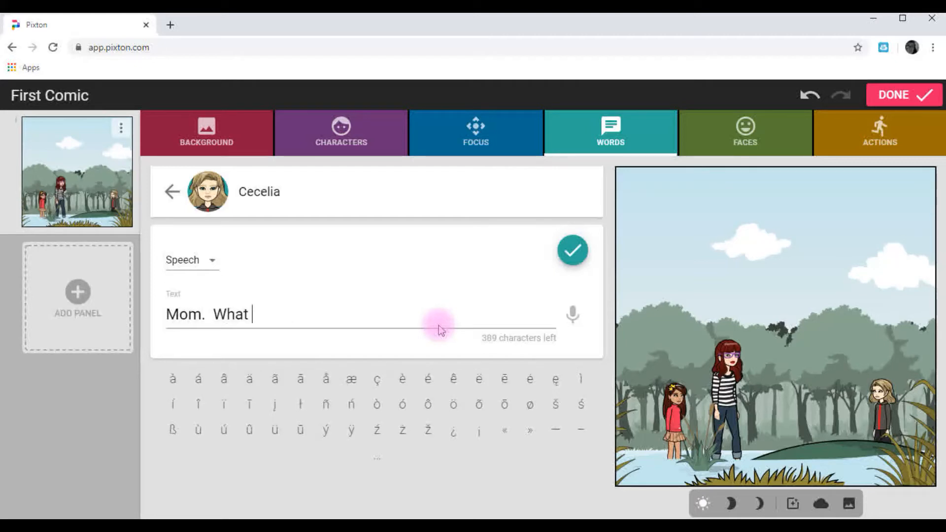
{"action": "type", "text": "kind of vaca"}
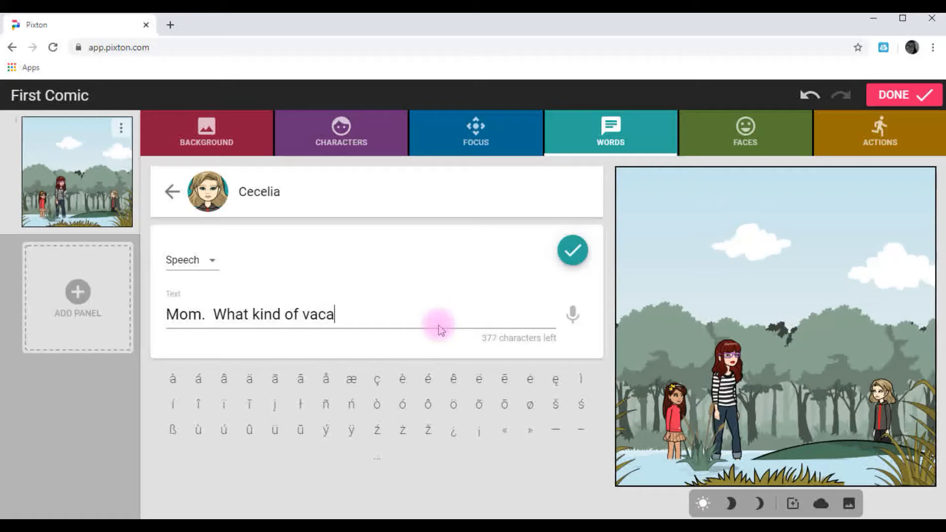
{"action": "type", "text": "tion is this?"}
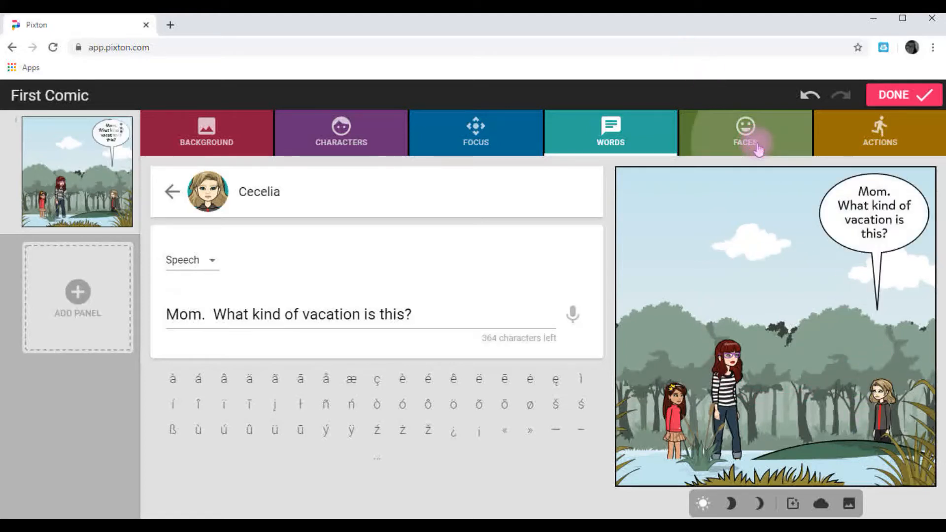
{"action": "left_click", "coordinate": [745, 133]}
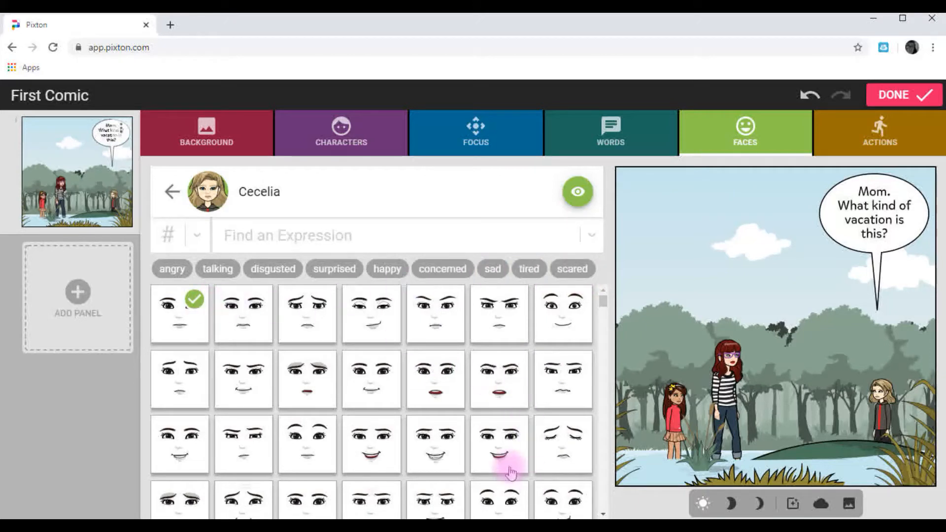
{"action": "scroll", "scroll_direction": "down", "scroll_amount": 3}
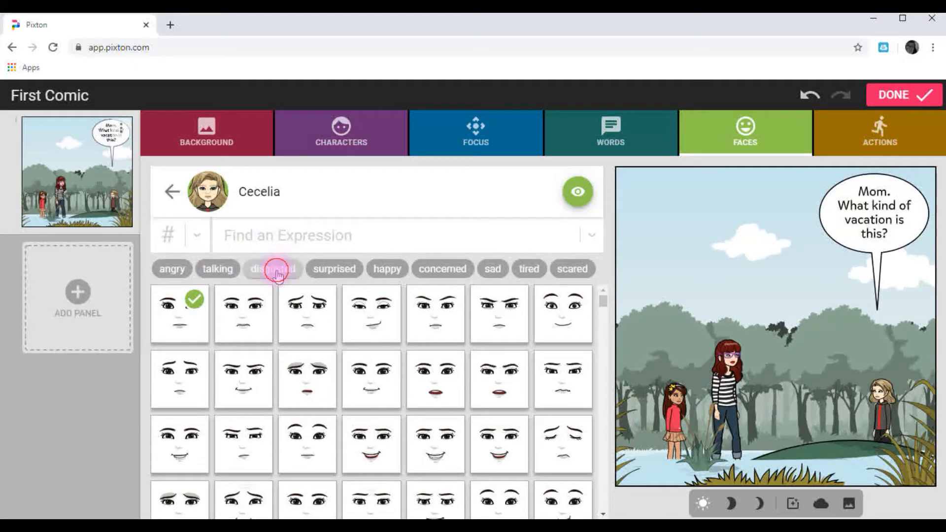
{"action": "left_click", "coordinate": [273, 268]}
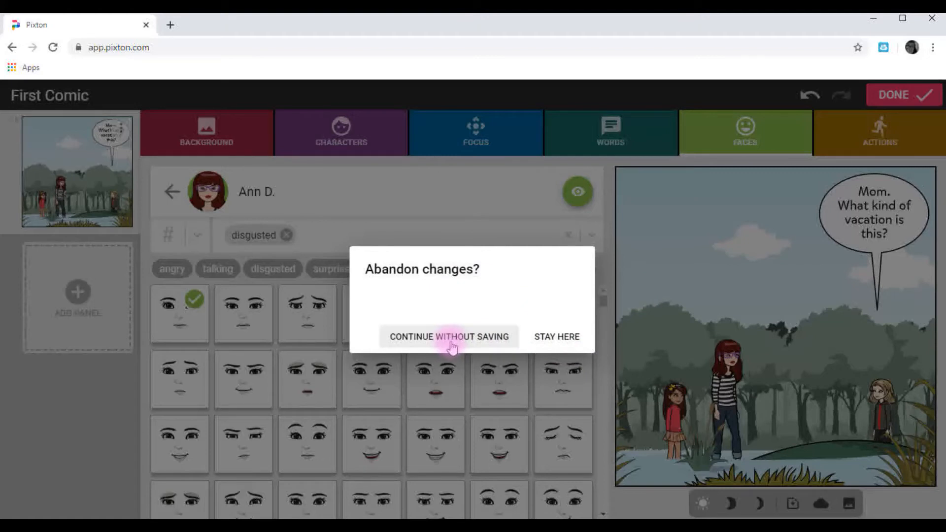
Discard the unsaved changes and give Ann D. a gesturing talking pose
{"action": "left_click", "coordinate": [448, 337]}
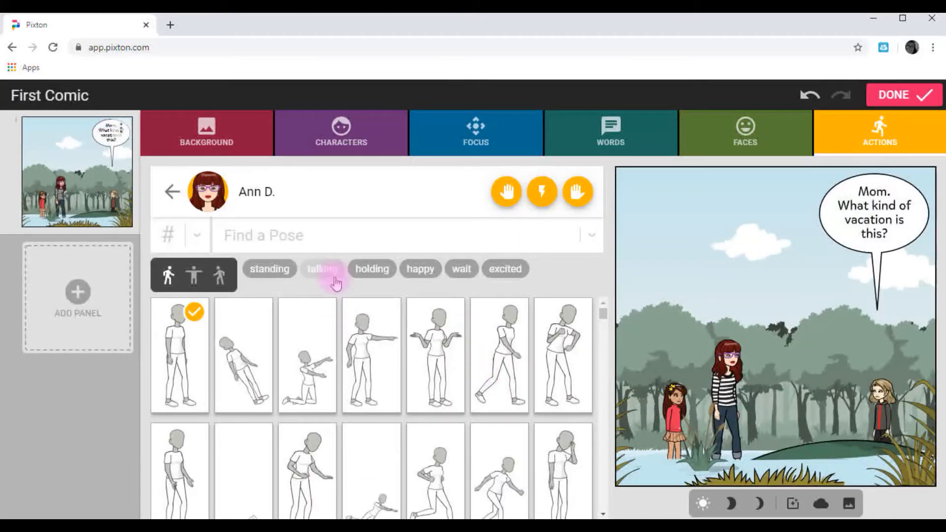
{"action": "left_click", "coordinate": [323, 269]}
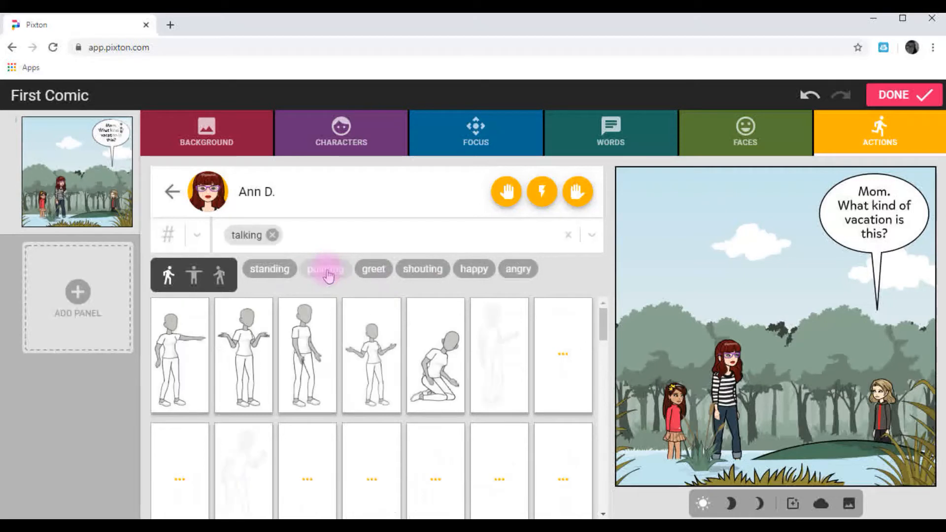
{"action": "left_click", "coordinate": [325, 269]}
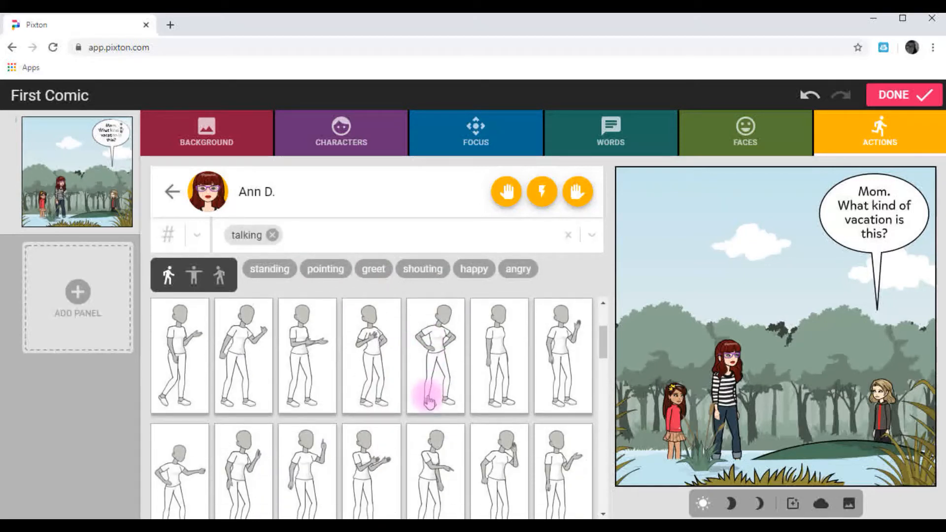
{"action": "scroll", "scroll_direction": "down", "scroll_amount": 3}
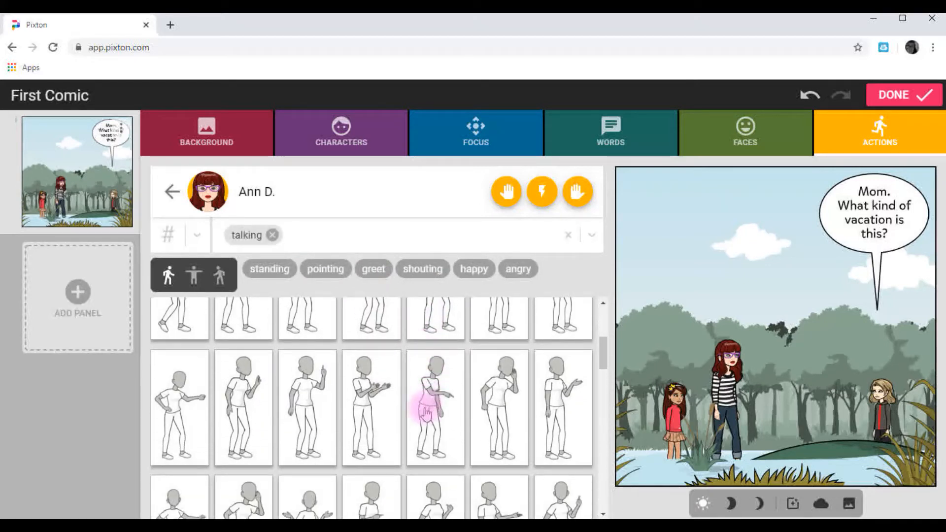
{"action": "left_click", "coordinate": [610, 133]}
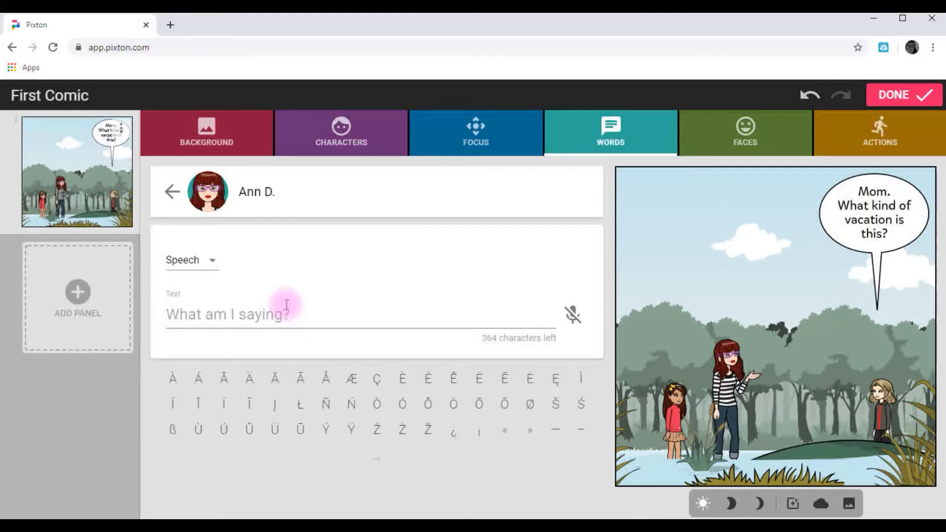
Confirm Ann D.'s line 'The brochure made this place look lovely.' and add a second panel
{"action": "type", "text": "The brochure"}
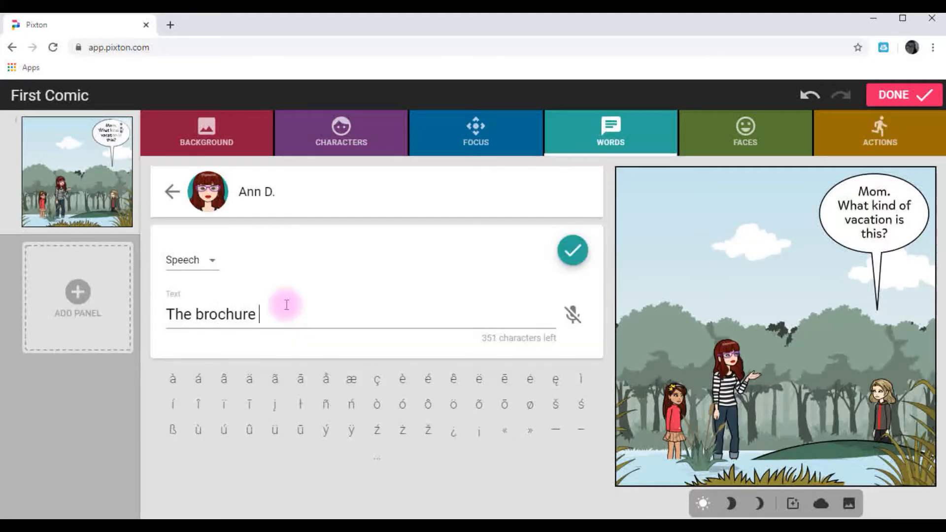
{"action": "type", "text": "made"}
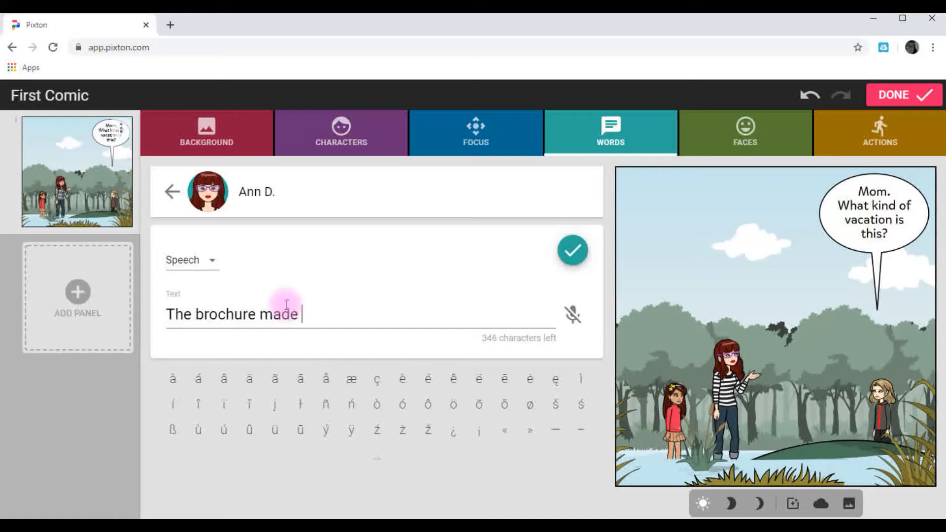
{"action": "type", "text": "this place look lovely."}
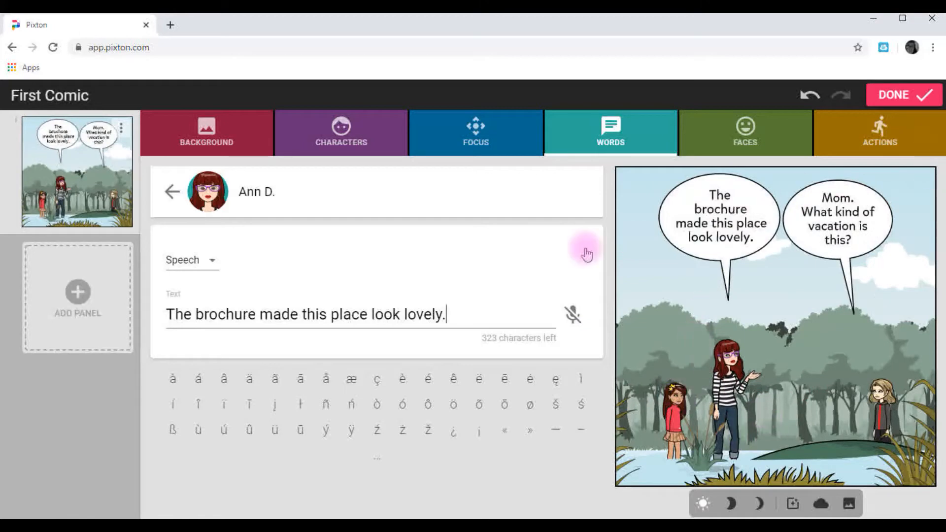
{"action": "mouse_move", "coordinate": [110, 192]}
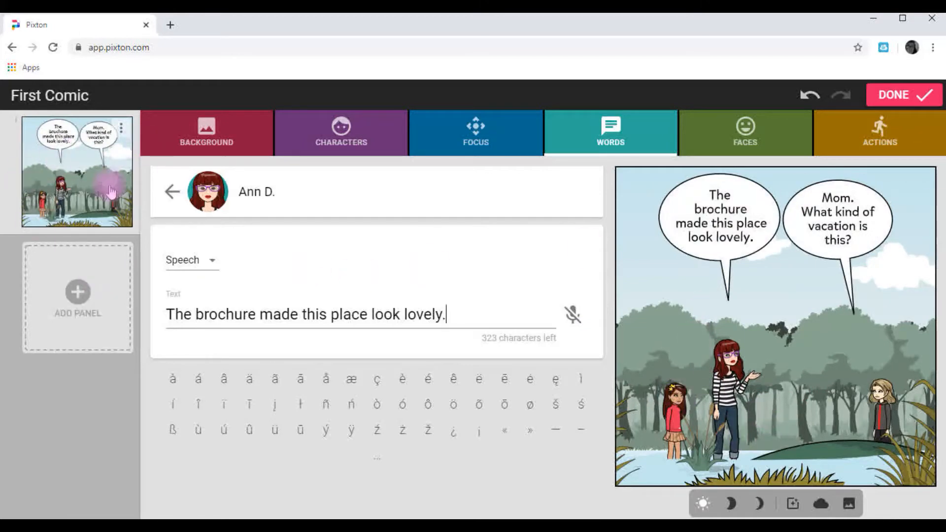
{"action": "left_click", "coordinate": [77, 298]}
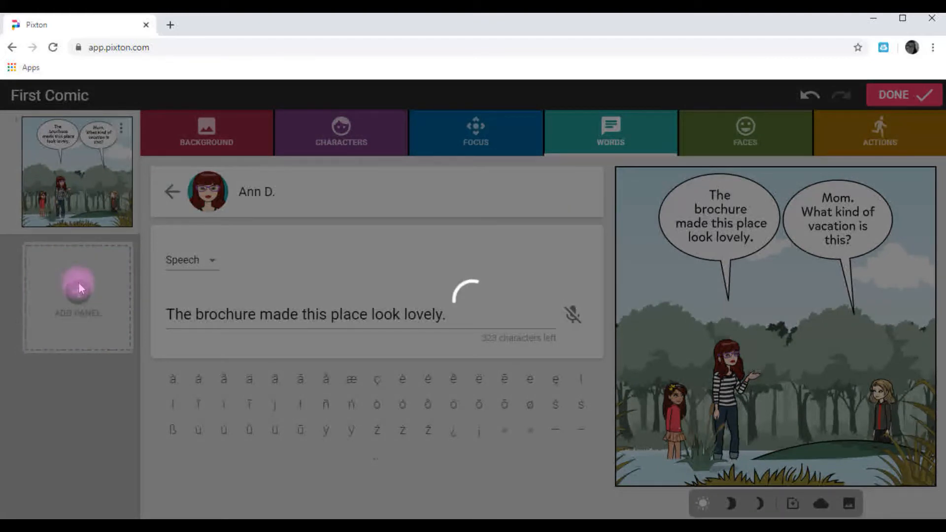
{"action": "left_click", "coordinate": [206, 133]}
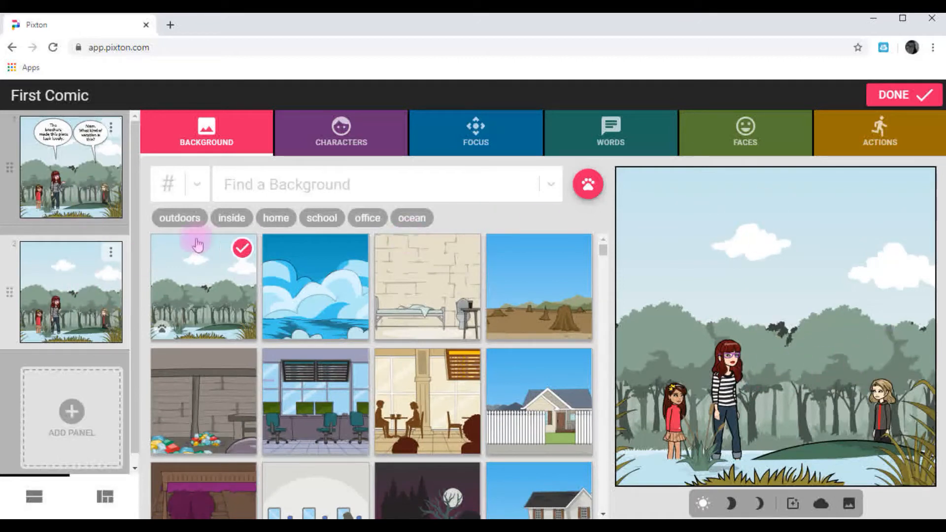
Keep the swamp background and frame panel two with close-up G of the trio
{"action": "left_click", "coordinate": [110, 252]}
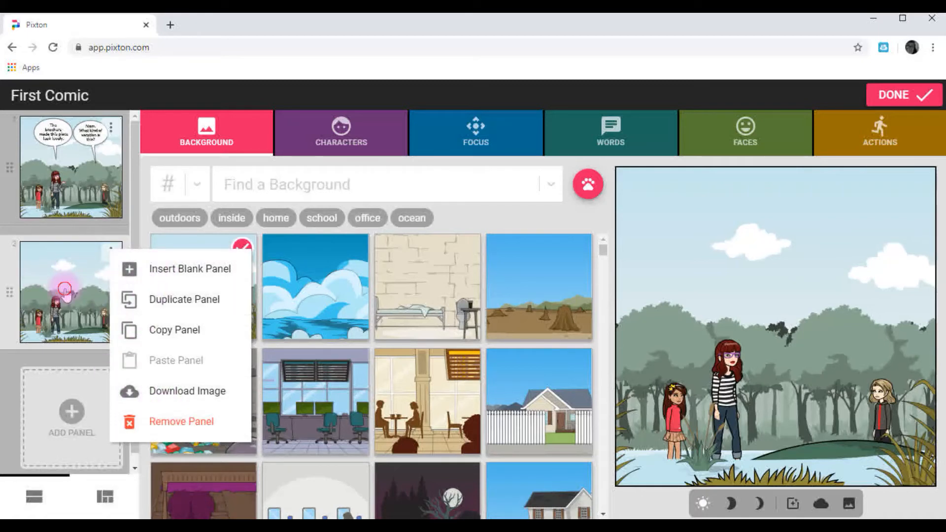
{"action": "left_click", "coordinate": [500, 281]}
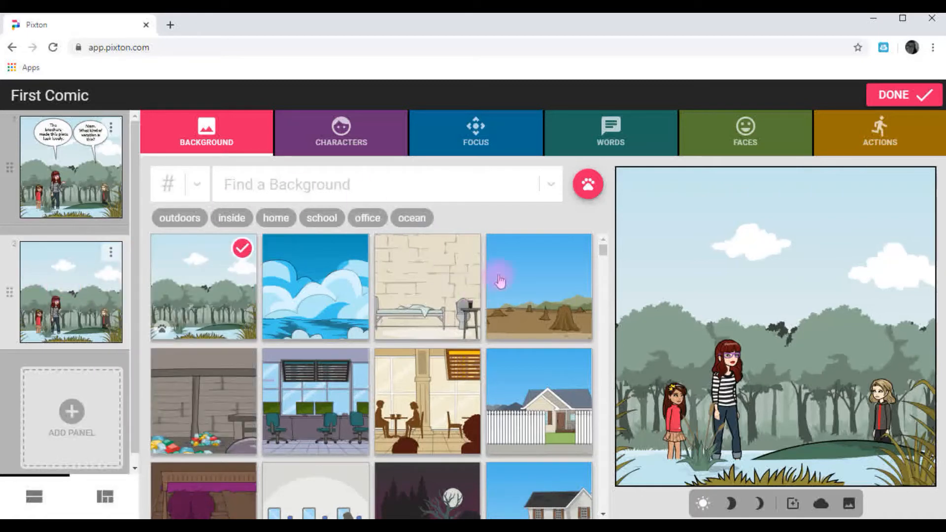
{"action": "mouse_move", "coordinate": [476, 120]}
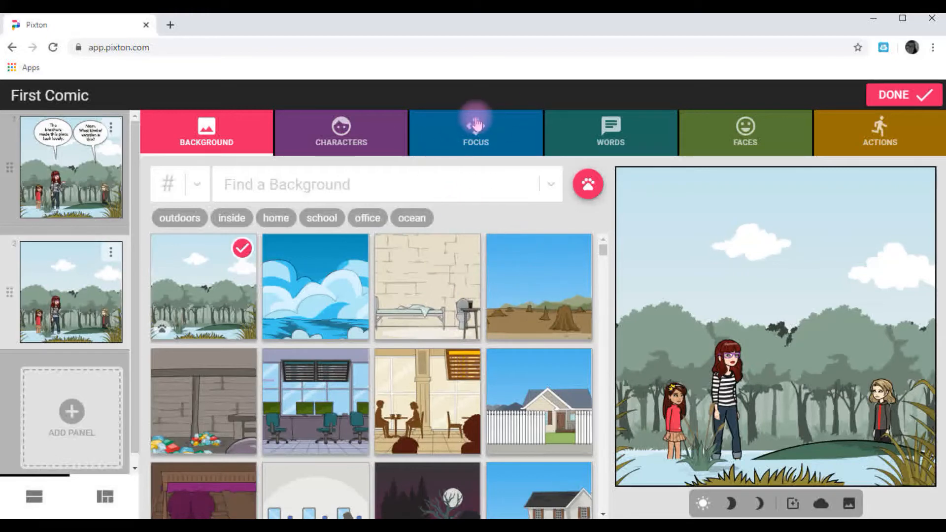
{"action": "left_click", "coordinate": [475, 132]}
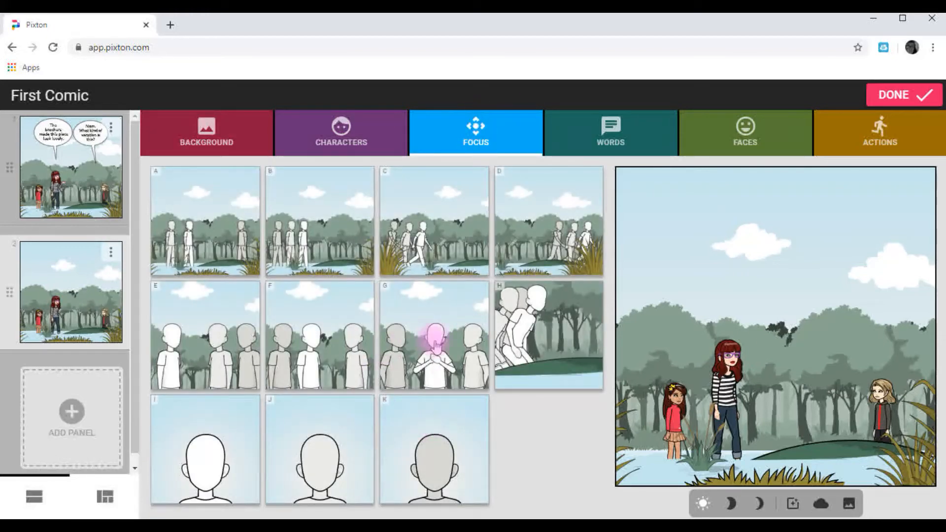
{"action": "mouse_move", "coordinate": [420, 356]}
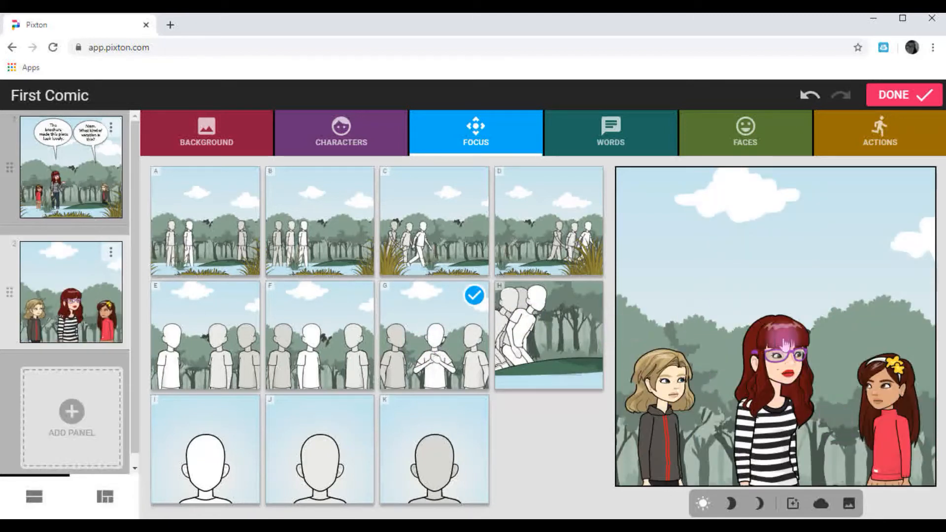
{"action": "mouse_move", "coordinate": [591, 153]}
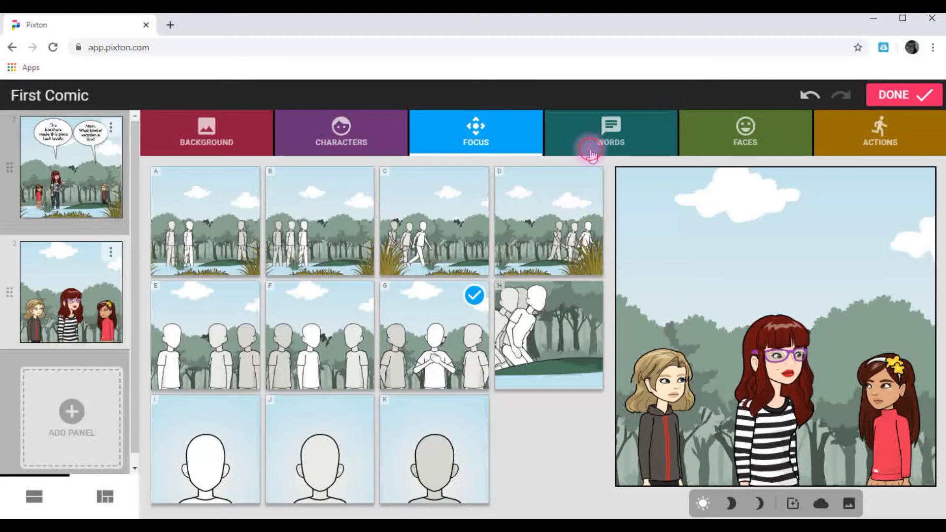
{"action": "left_click", "coordinate": [610, 133]}
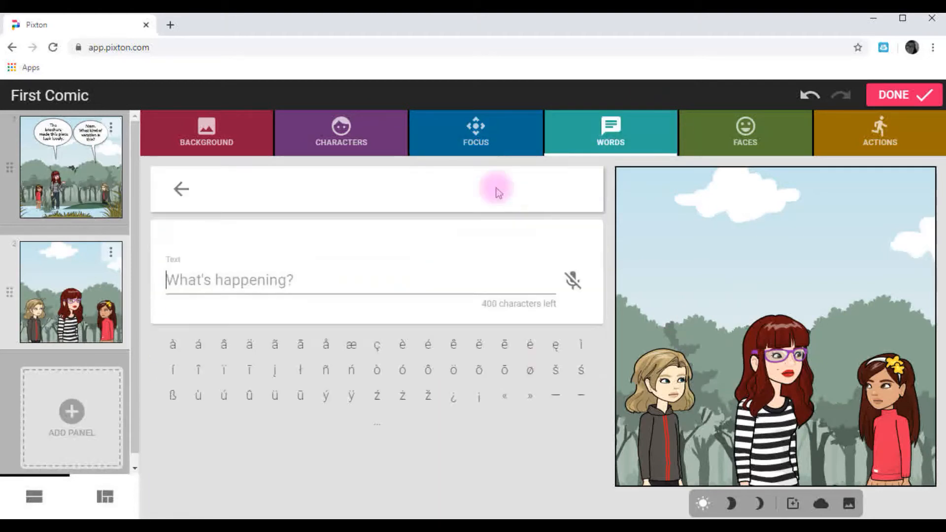
Caption panel two 'Next Mom and daughter's tried to find a place to sleep.' and add panel three
{"action": "type", "text": "Next Mom and daughter's tried to find a place to sleep."}
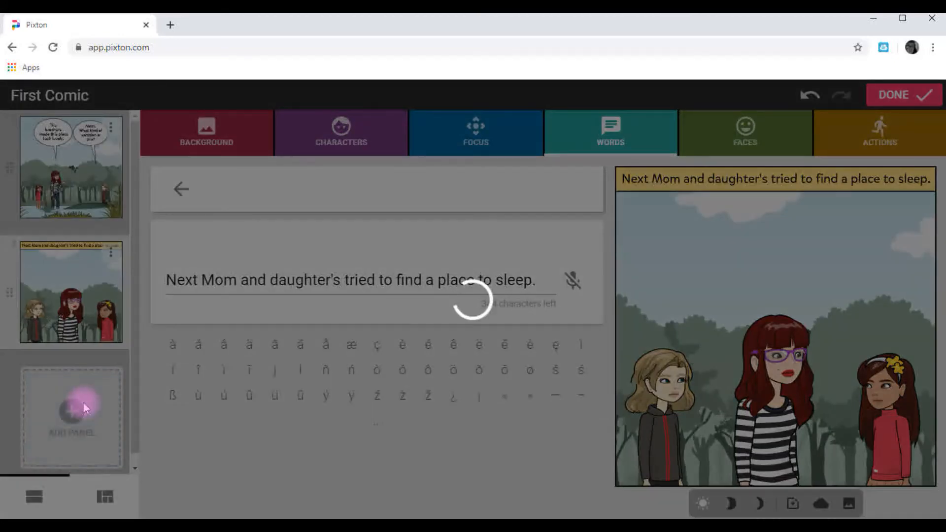
{"action": "left_click", "coordinate": [206, 132]}
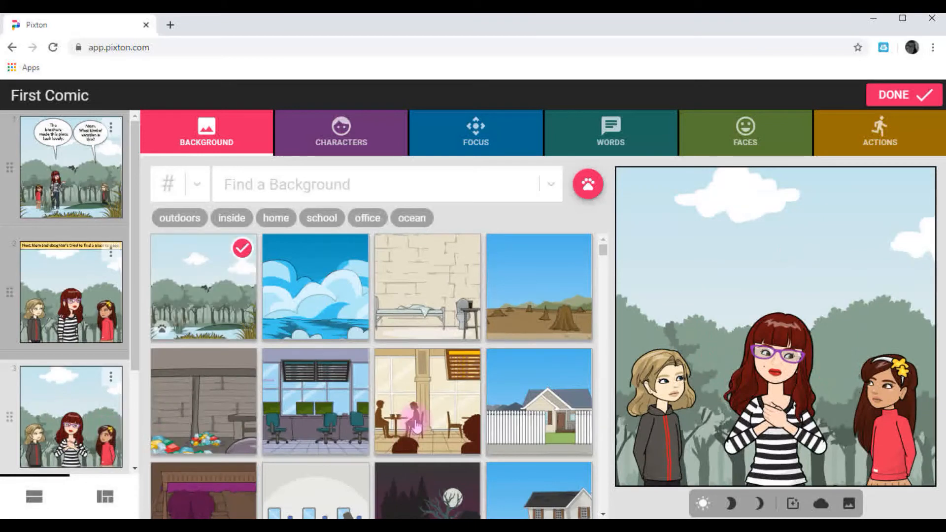
{"action": "mouse_move", "coordinate": [773, 152]}
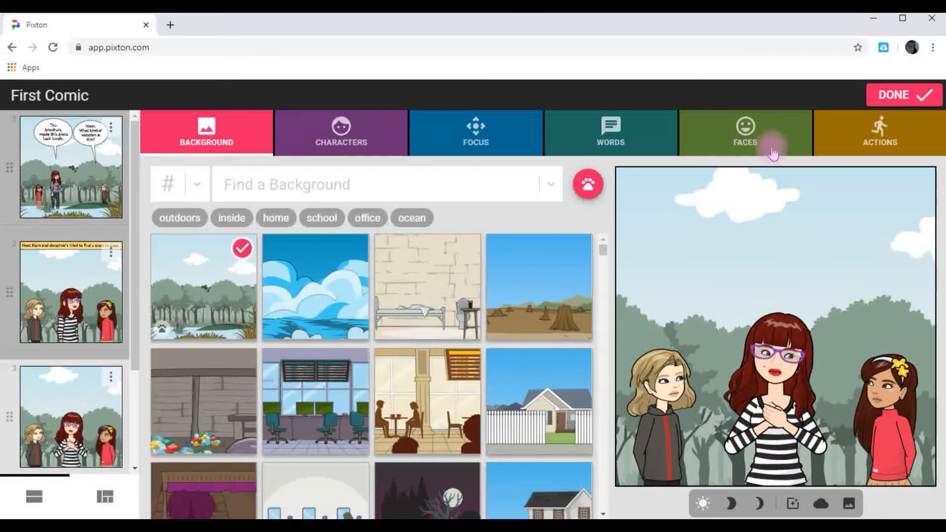
{"action": "mouse_move", "coordinate": [341, 151]}
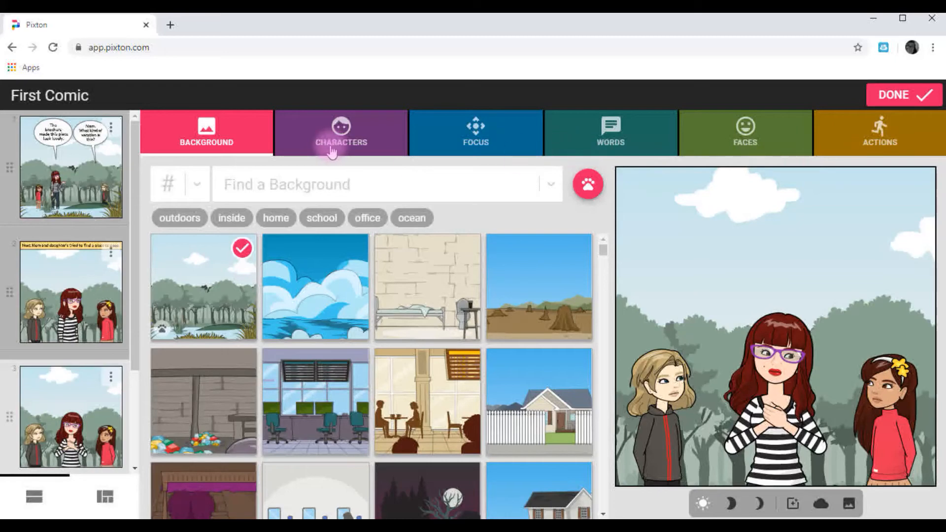
{"action": "mouse_move", "coordinate": [453, 133]}
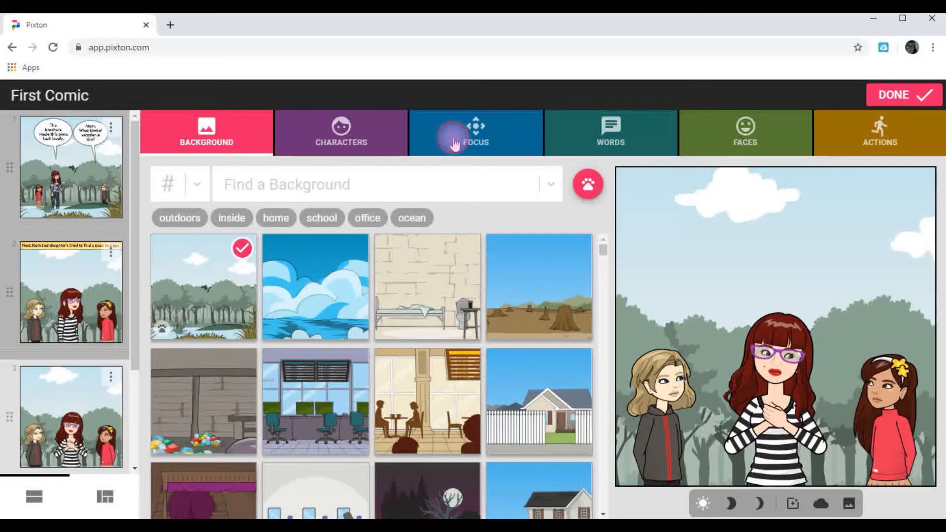
Give Cecelia a fuming angry face and Alice a concerned expression in panel three
{"action": "left_click", "coordinate": [745, 133]}
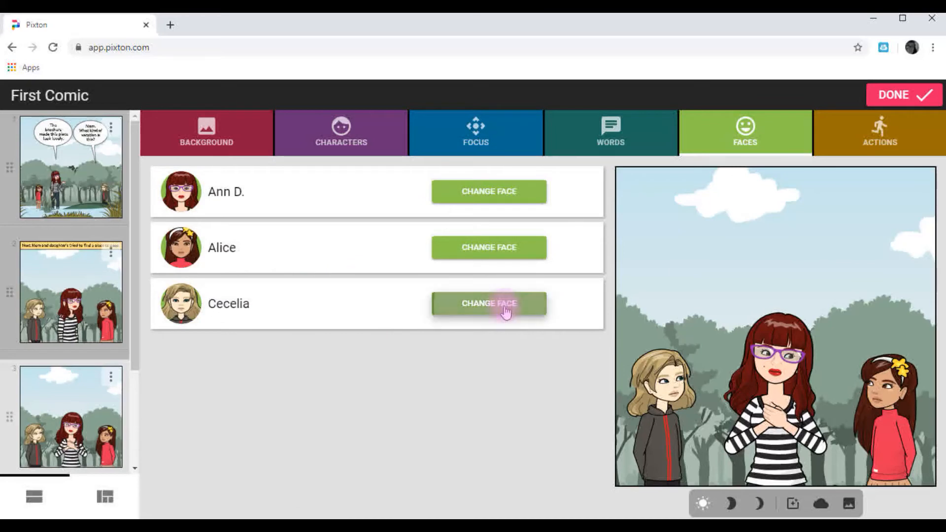
{"action": "left_click", "coordinate": [488, 303]}
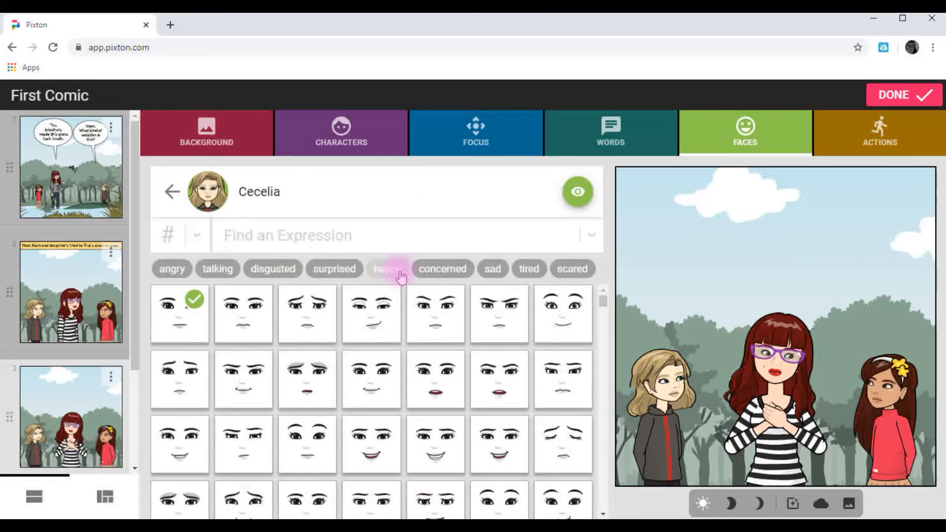
{"action": "mouse_move", "coordinate": [272, 269]}
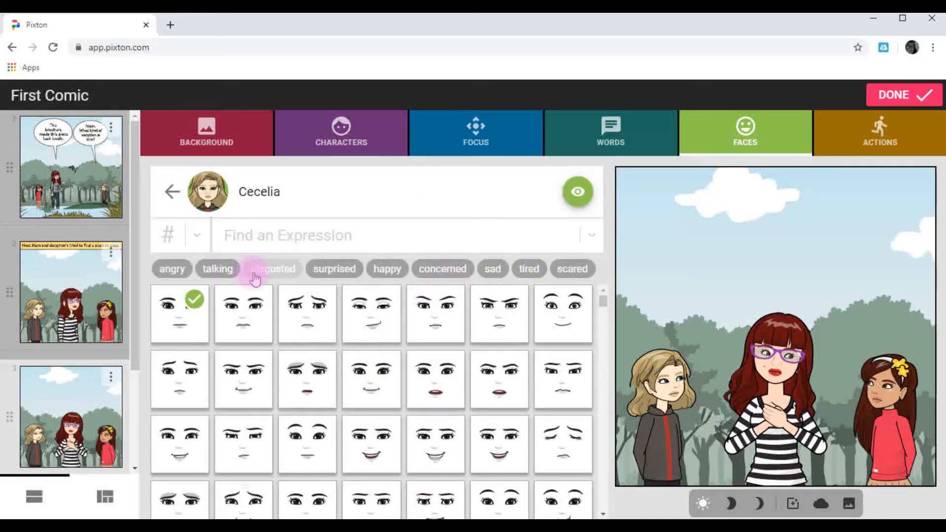
{"action": "left_click", "coordinate": [172, 268]}
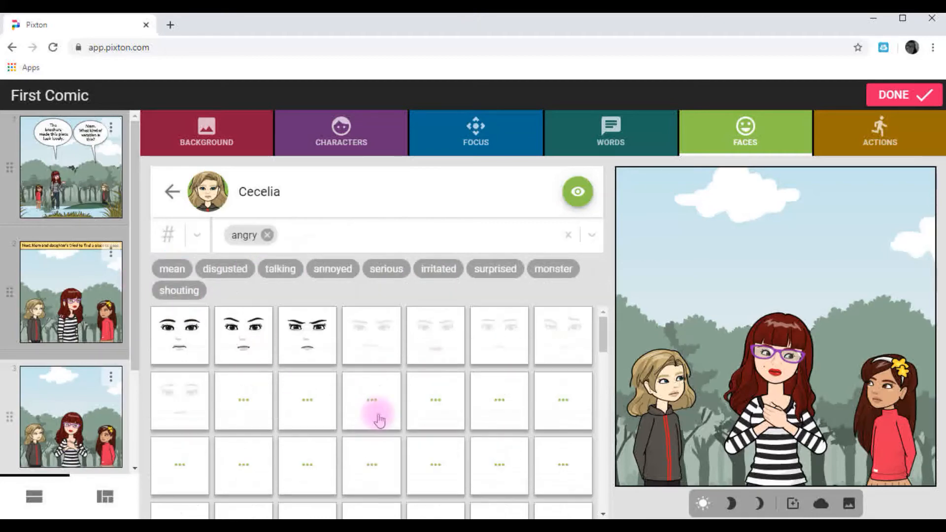
{"action": "scroll", "scroll_direction": "down", "scroll_amount": 3}
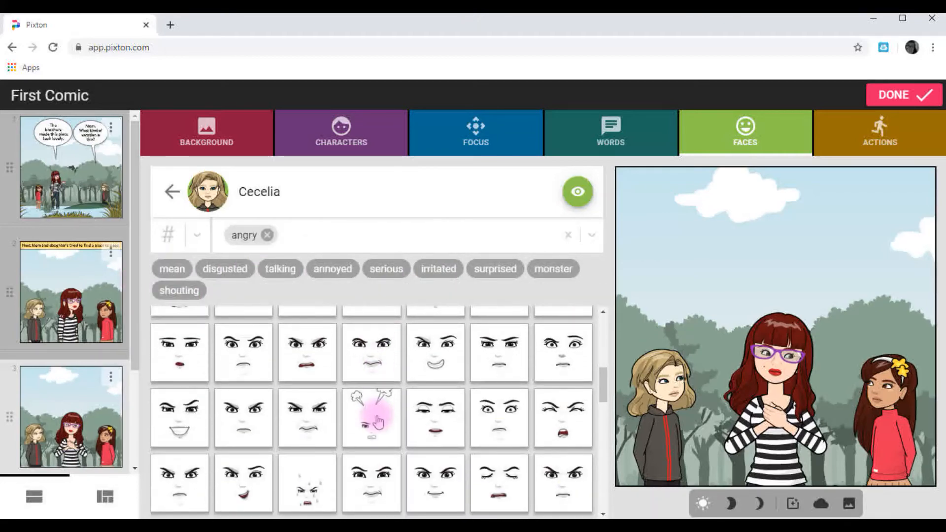
{"action": "left_click", "coordinate": [371, 416]}
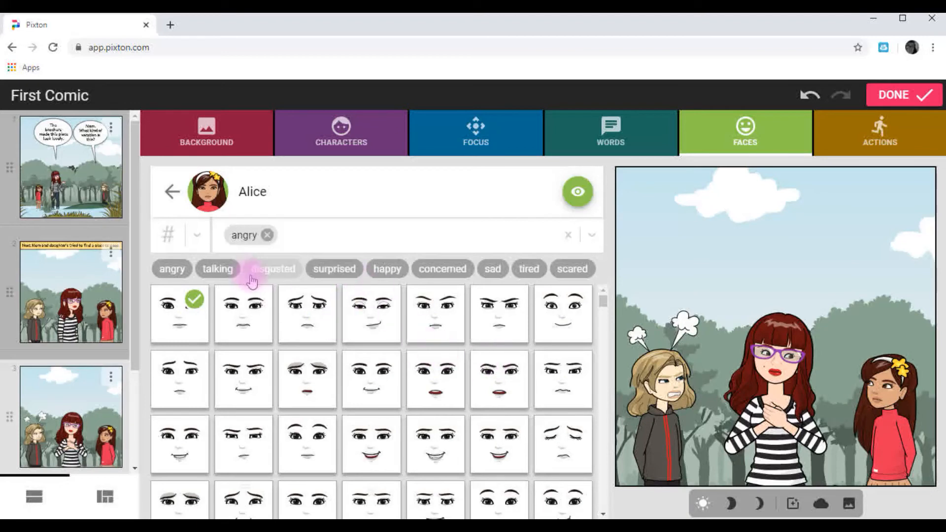
{"action": "left_click", "coordinate": [442, 268]}
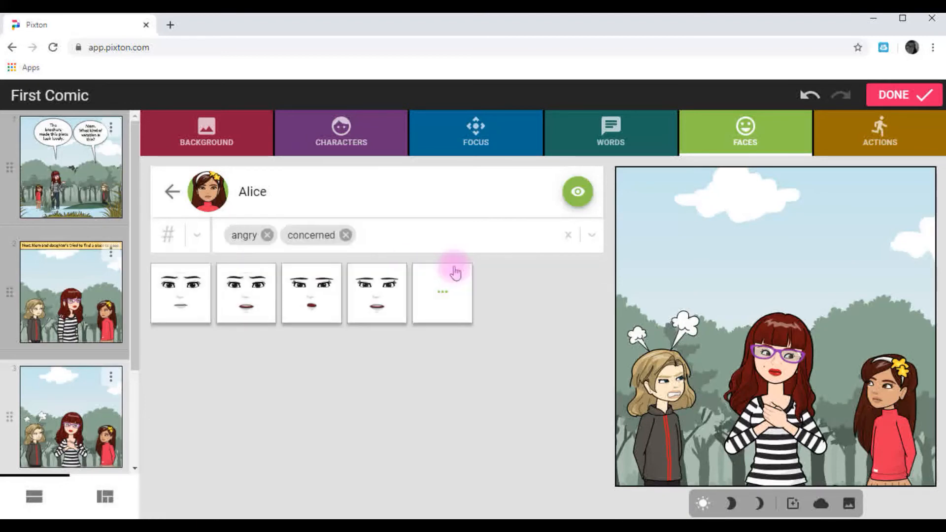
{"action": "left_click", "coordinate": [442, 293]}
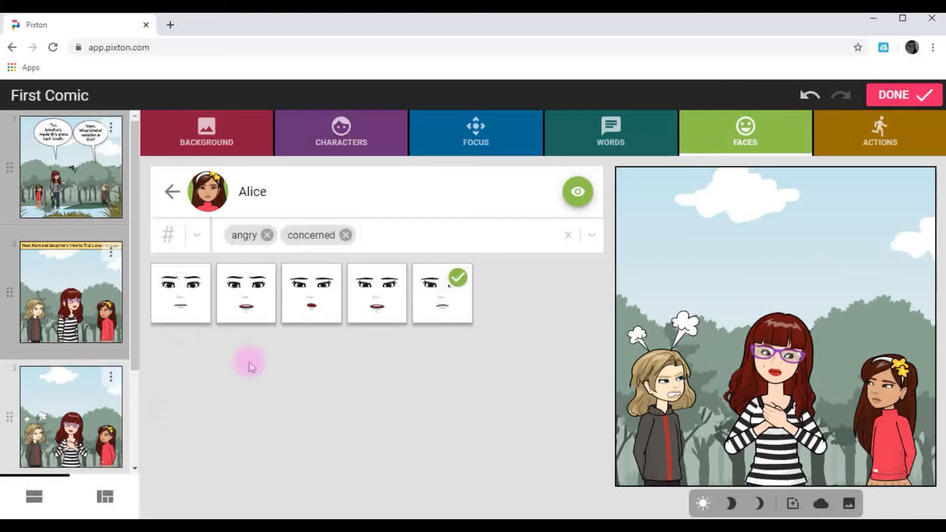
{"action": "mouse_move", "coordinate": [630, 302]}
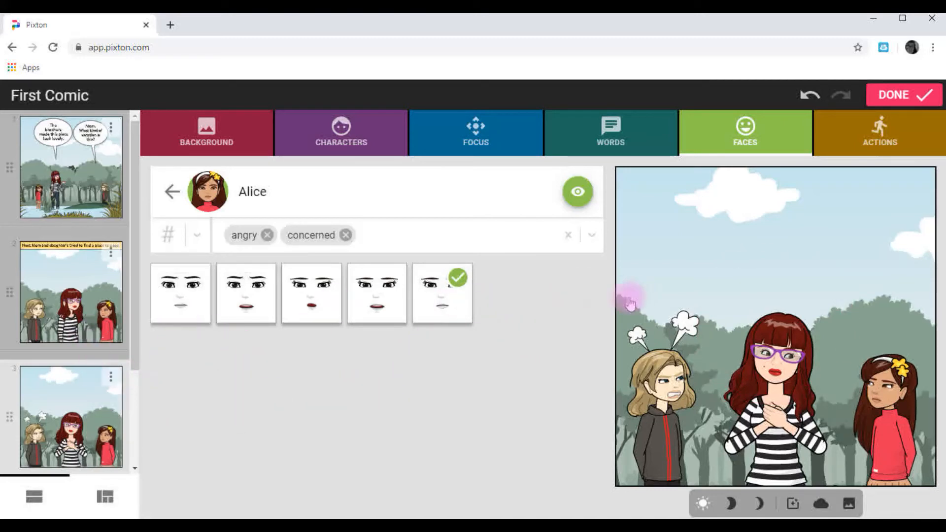
Add panel four with wide framing D and a rearing snake among the reeds
{"action": "left_click", "coordinate": [474, 132]}
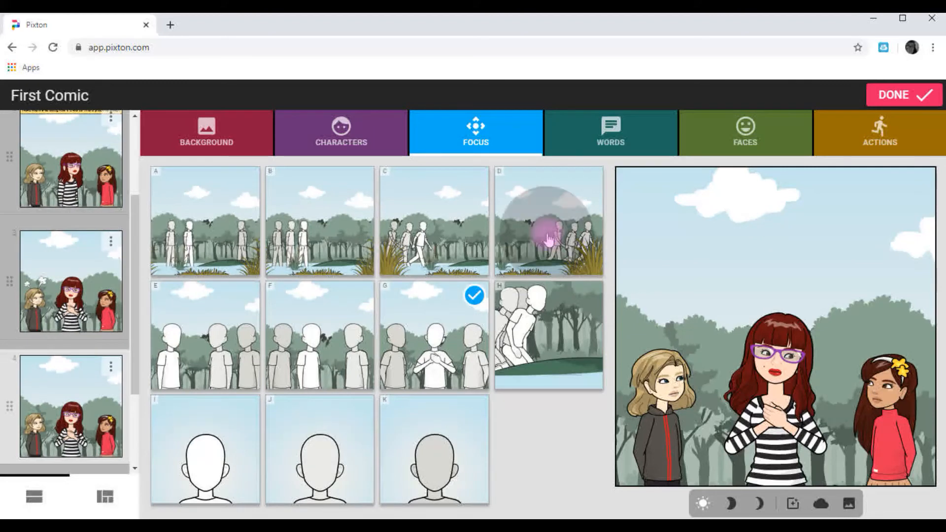
{"action": "left_click", "coordinate": [548, 220]}
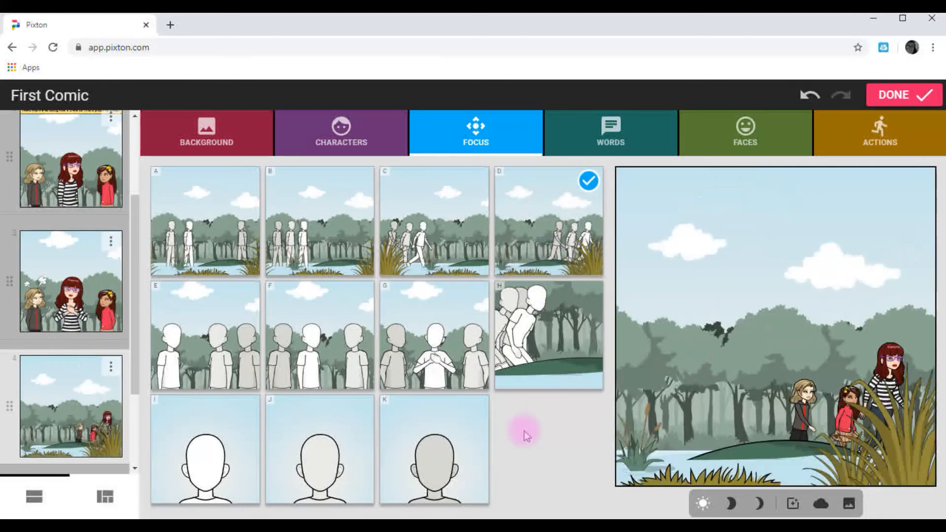
{"action": "mouse_move", "coordinate": [610, 132]}
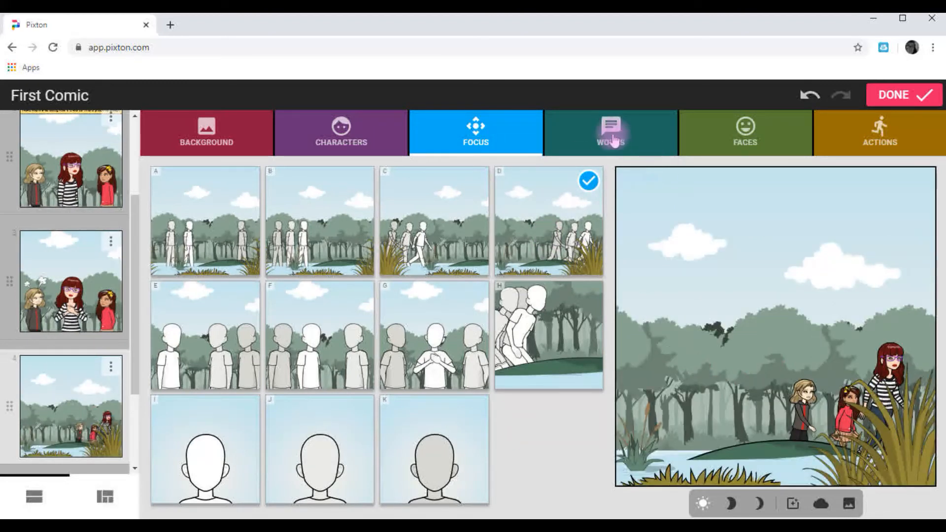
{"action": "mouse_move", "coordinate": [205, 121]}
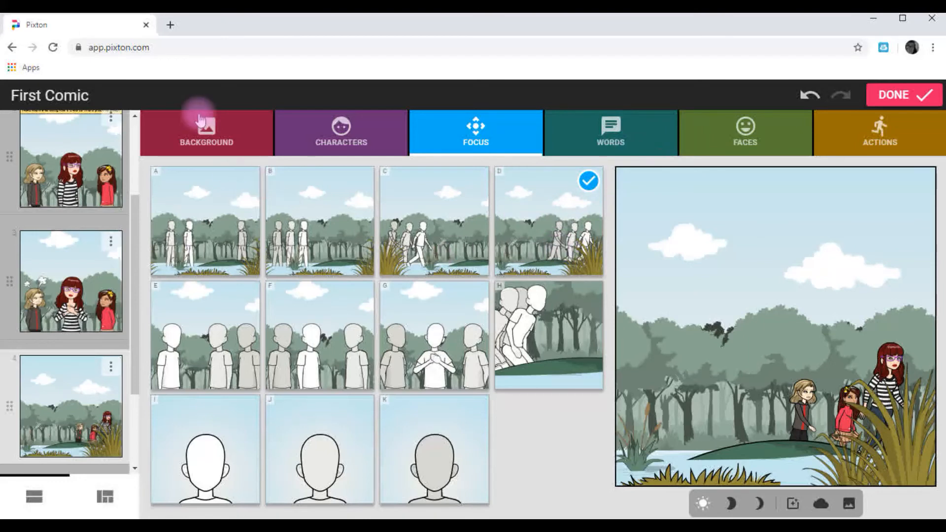
{"action": "left_click", "coordinate": [206, 133]}
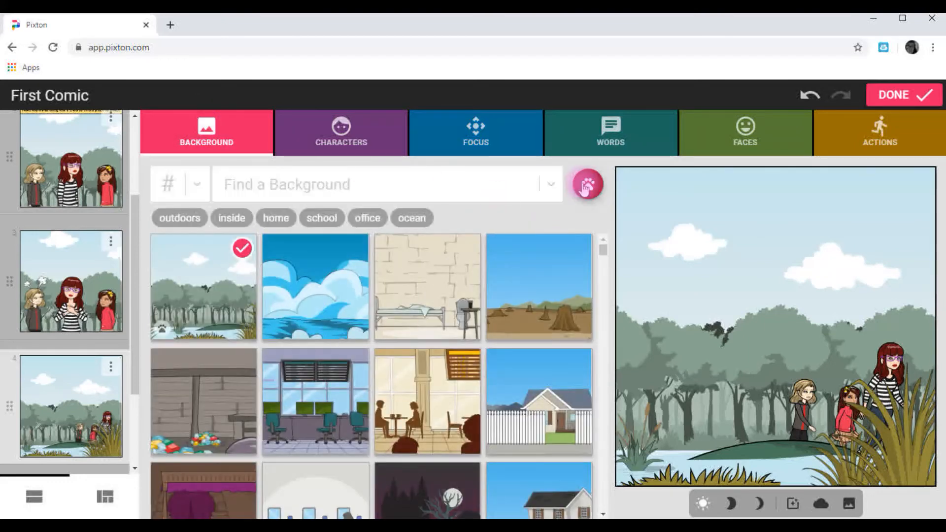
{"action": "left_click", "coordinate": [586, 184]}
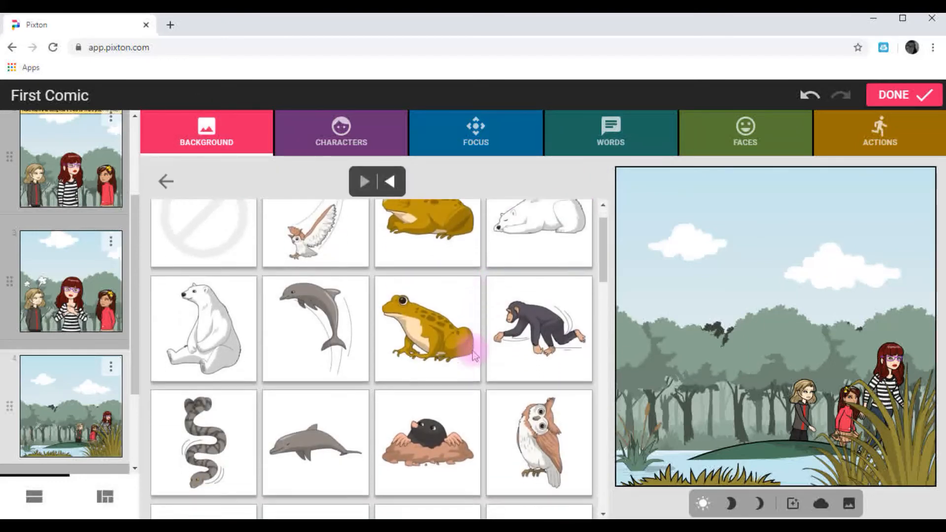
{"action": "scroll", "scroll_direction": "down", "scroll_amount": 3}
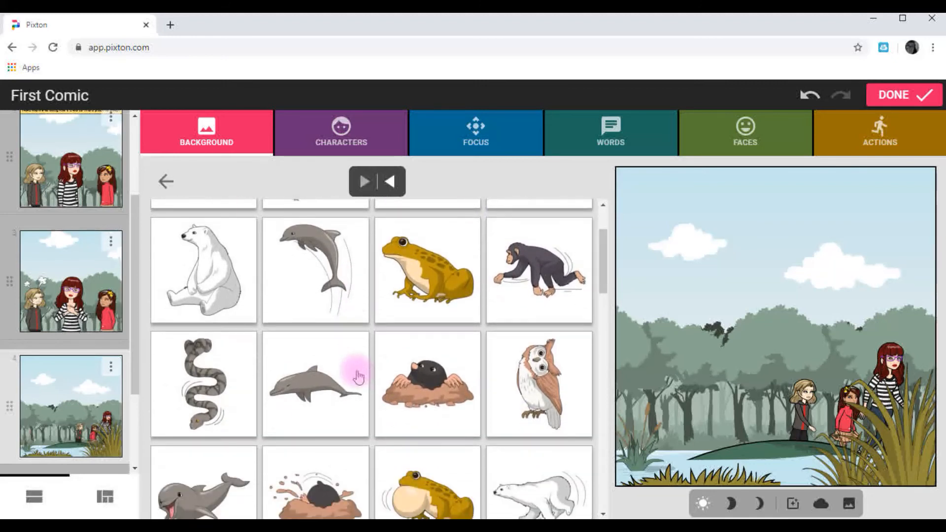
{"action": "scroll", "scroll_direction": "up", "scroll_amount": 3}
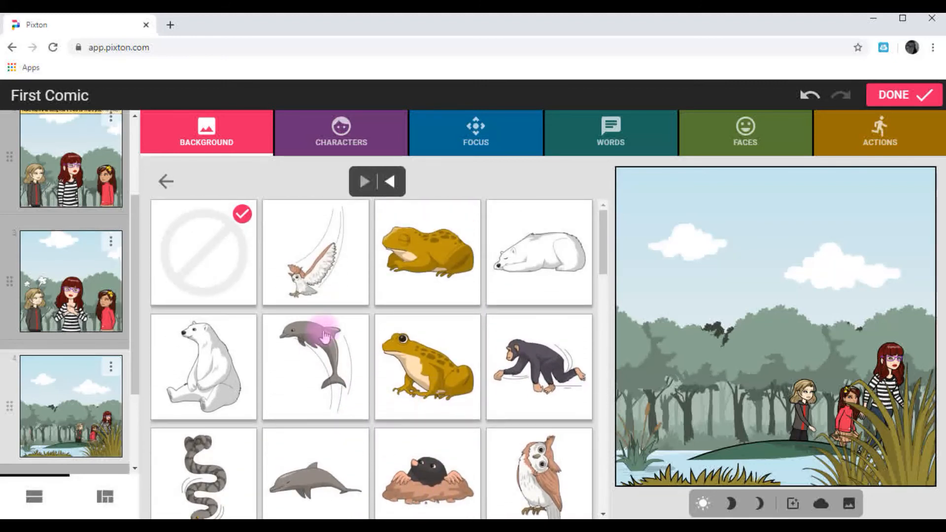
{"action": "left_click", "coordinate": [538, 346]}
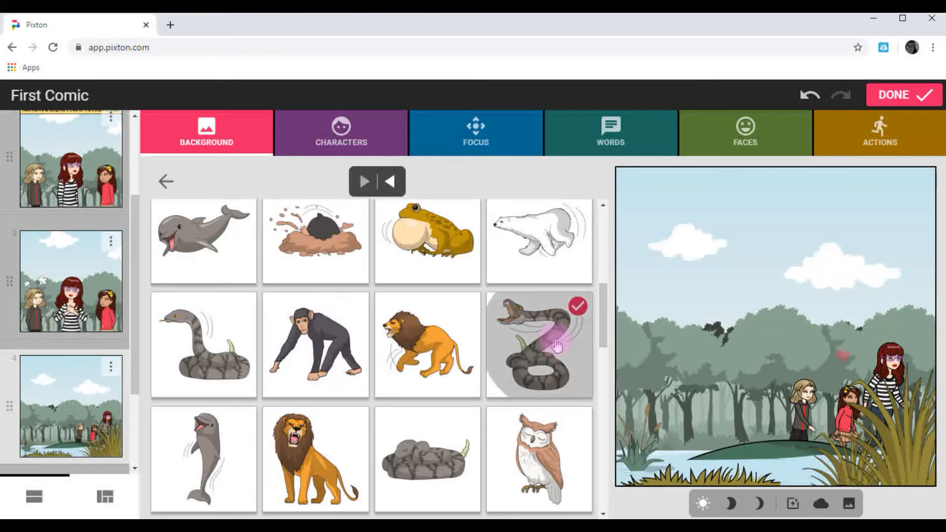
{"action": "left_click", "coordinate": [538, 344]}
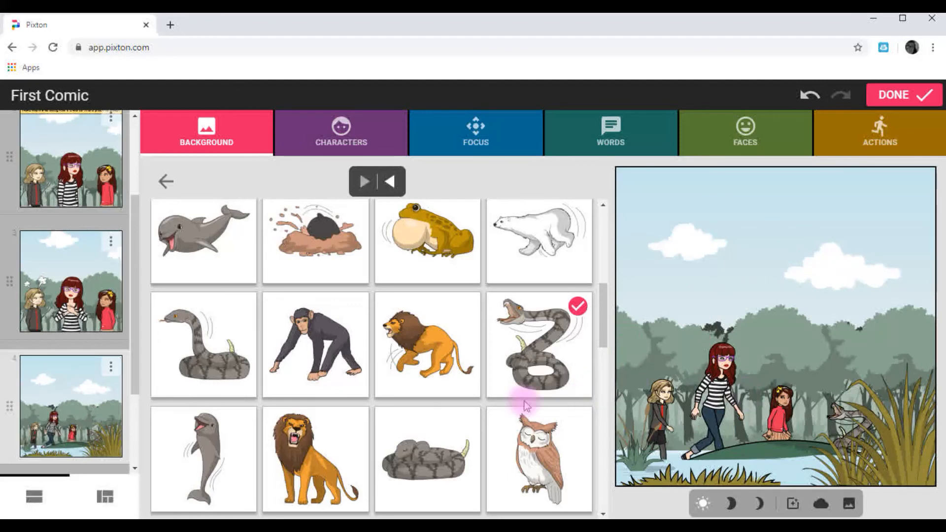
{"action": "mouse_move", "coordinate": [884, 178]}
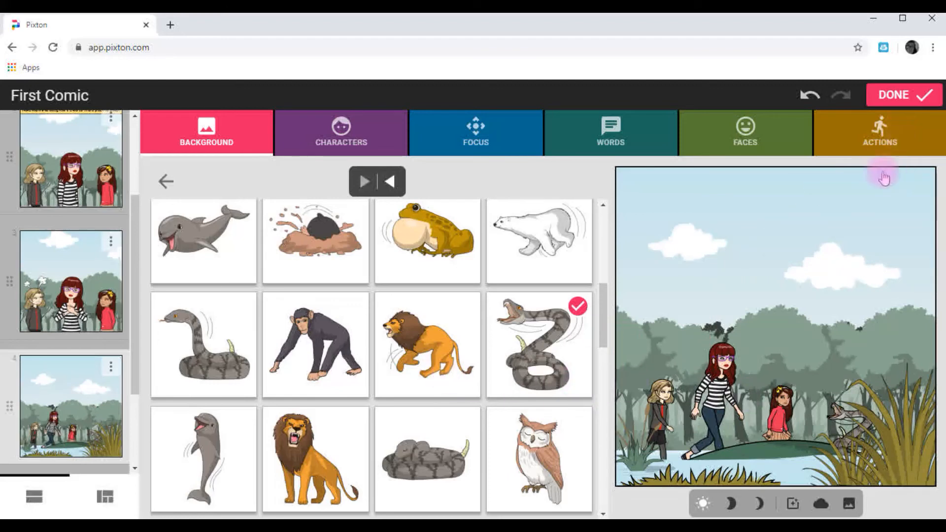
Save with DONE, view the Class Photo, then open First Comic from My Comics
{"action": "left_click", "coordinate": [904, 95]}
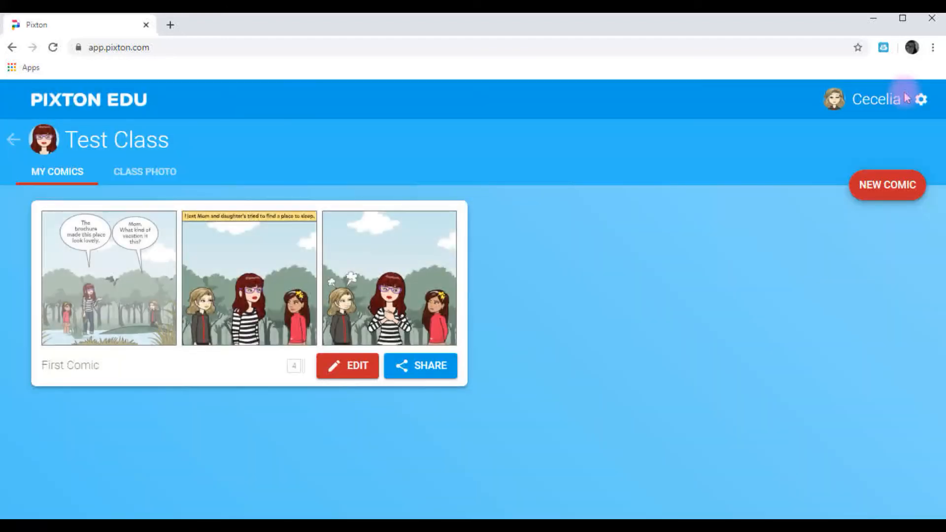
{"action": "mouse_move", "coordinate": [491, 259]}
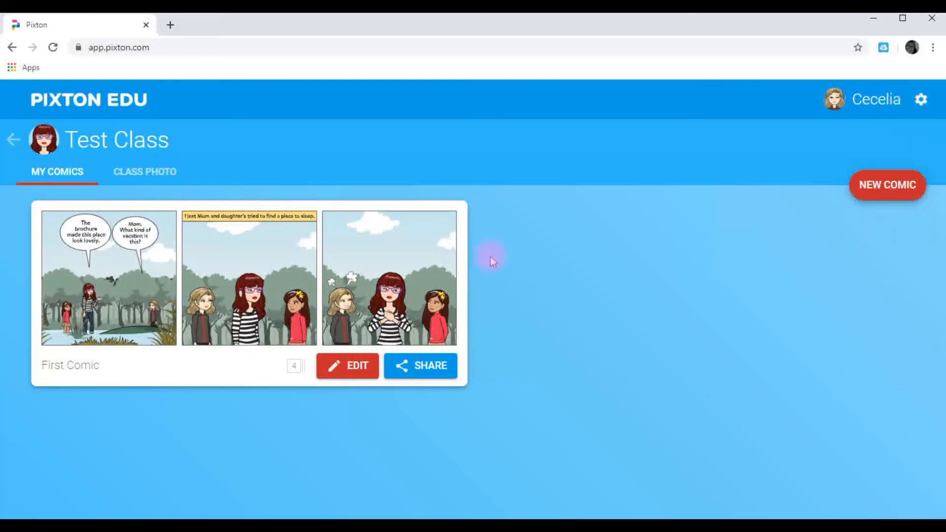
{"action": "mouse_move", "coordinate": [115, 178]}
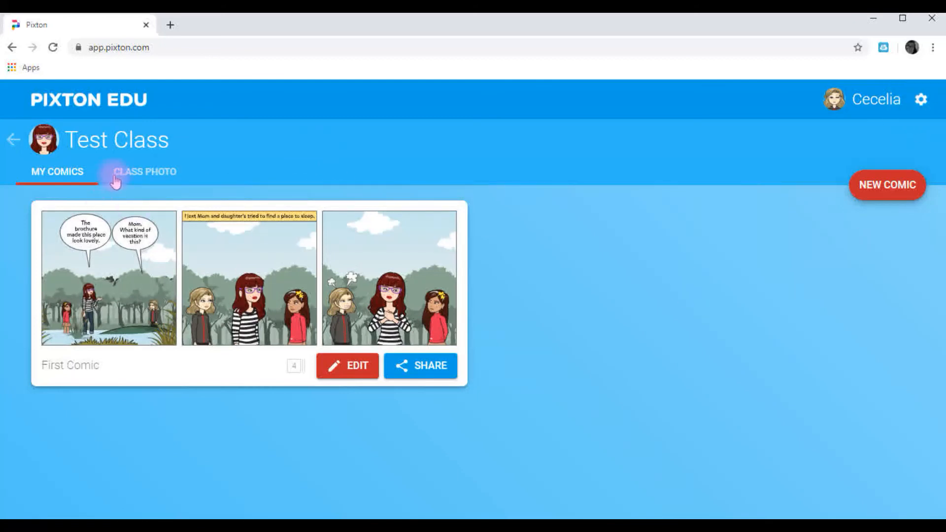
{"action": "mouse_move", "coordinate": [166, 323]}
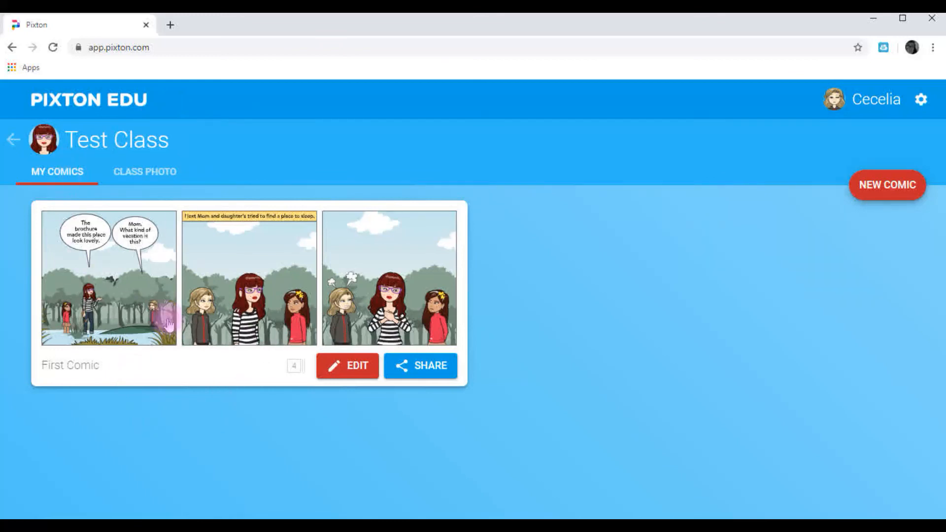
{"action": "left_click", "coordinate": [145, 171]}
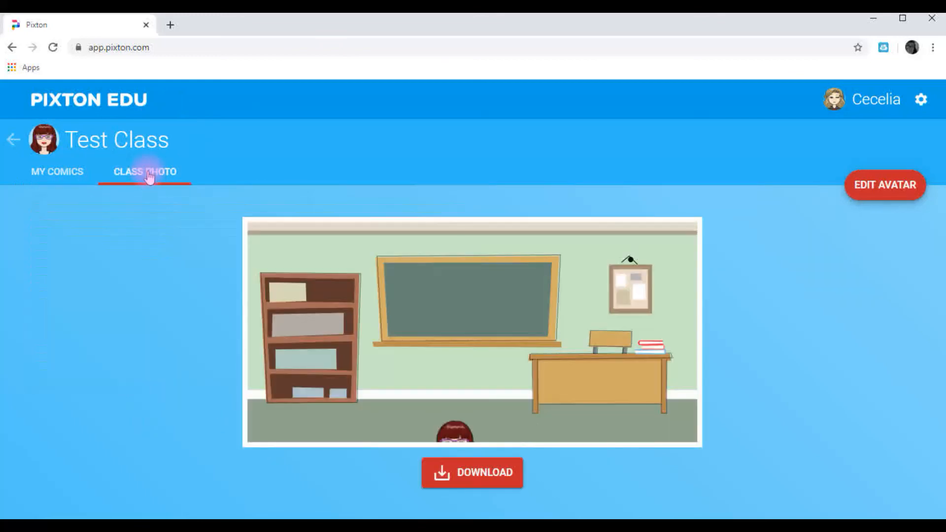
{"action": "left_click", "coordinate": [57, 171]}
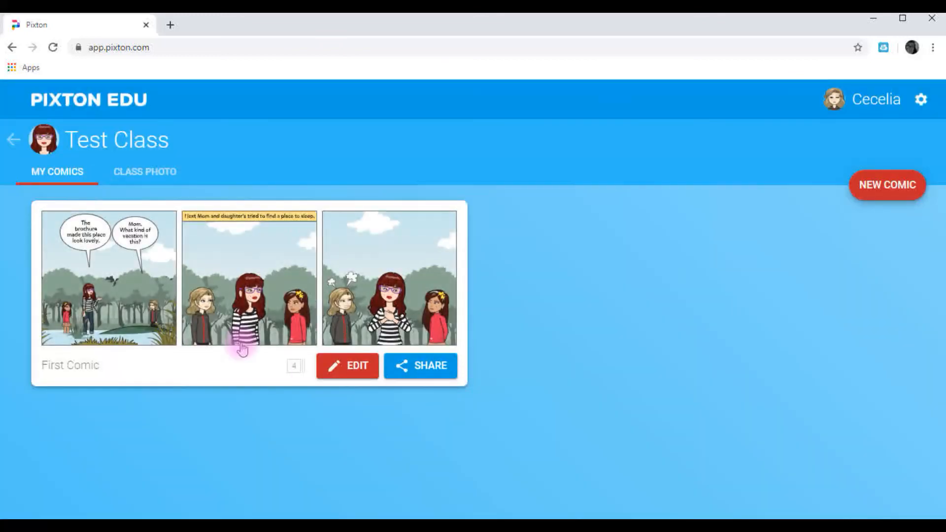
{"action": "left_click", "coordinate": [247, 277]}
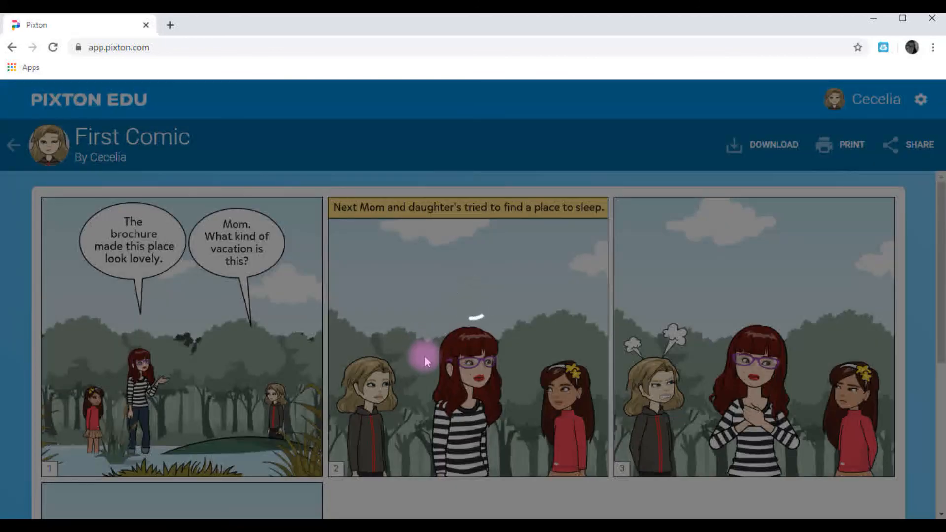
Show First Comic's share URL share.pixton.com/pqnbwwh on its reading page
{"action": "left_click", "coordinate": [919, 145]}
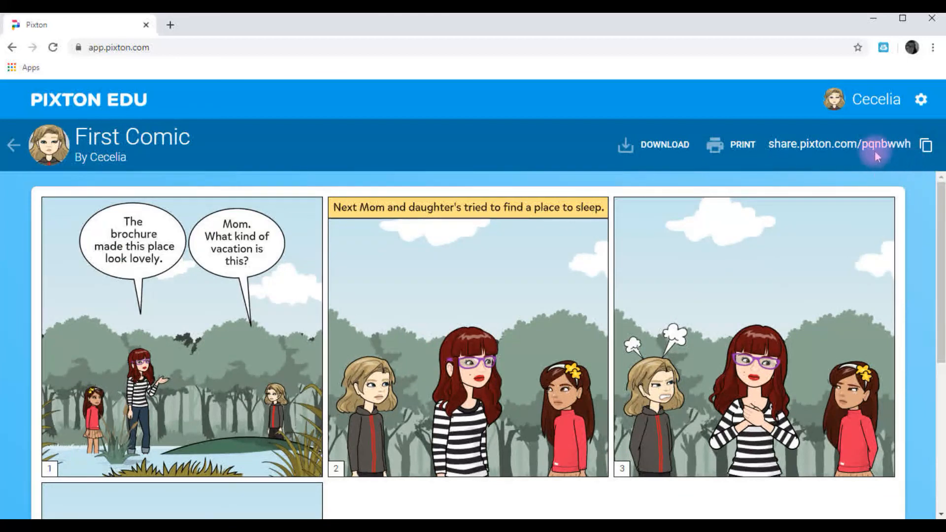
{"action": "mouse_move", "coordinate": [876, 153]}
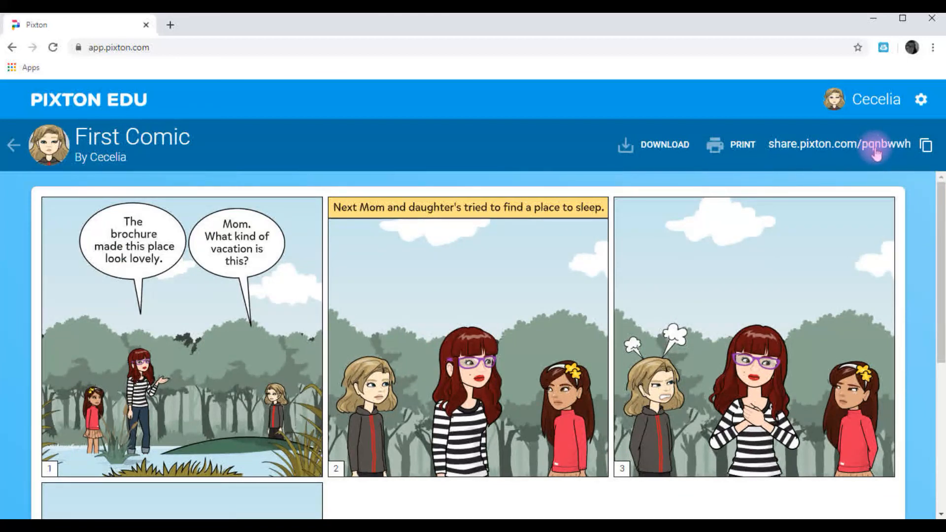
{"action": "mouse_move", "coordinate": [805, 190]}
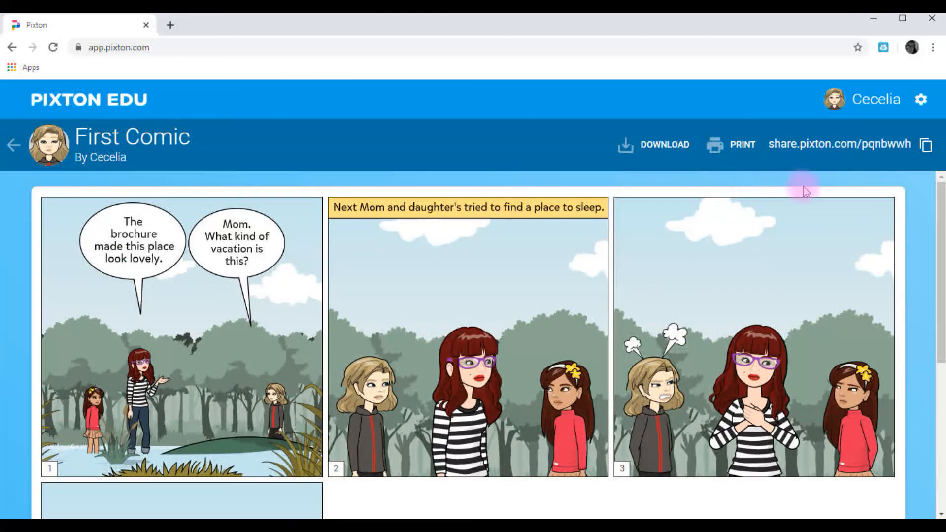
{"action": "mouse_move", "coordinate": [919, 100]}
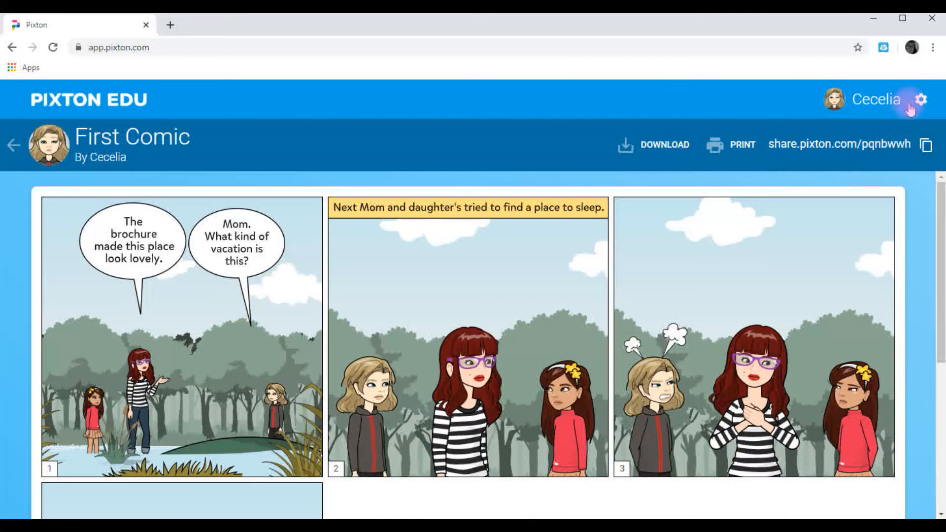